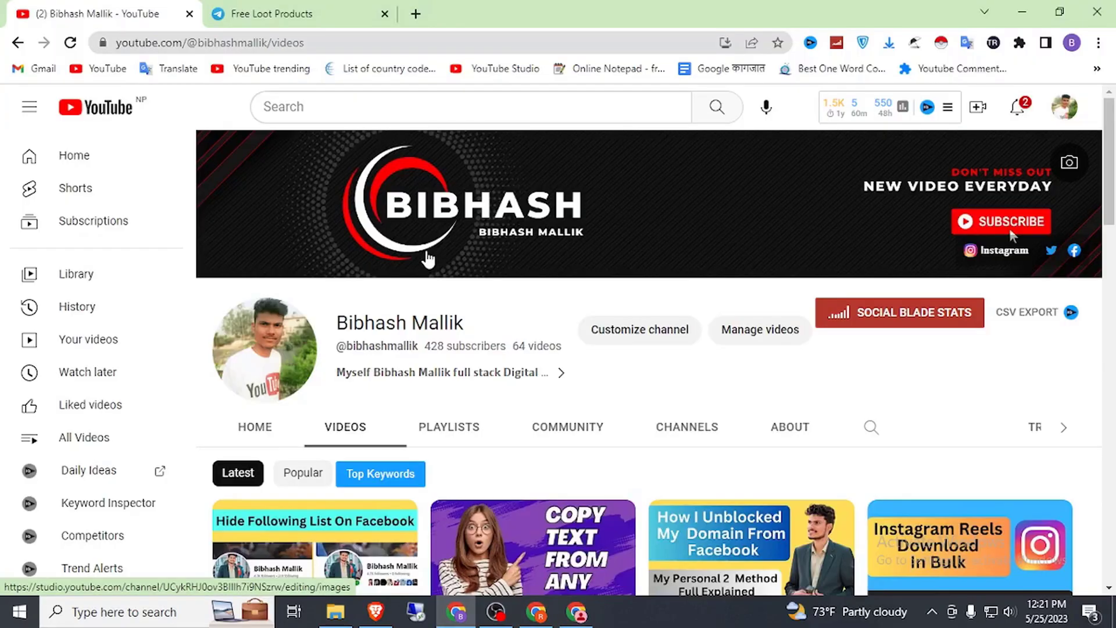
# - Scroll through the current page, then return to the Meta Business Suite browser tab and check the monetisation status
pyautogui.scroll(-3)
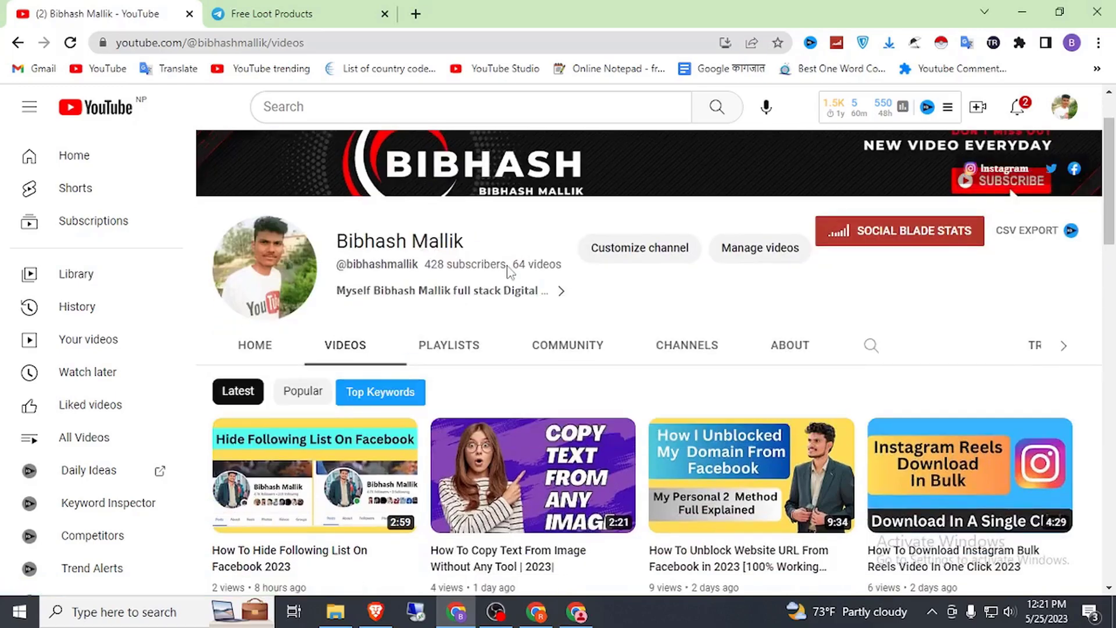
pyautogui.scroll(-3)
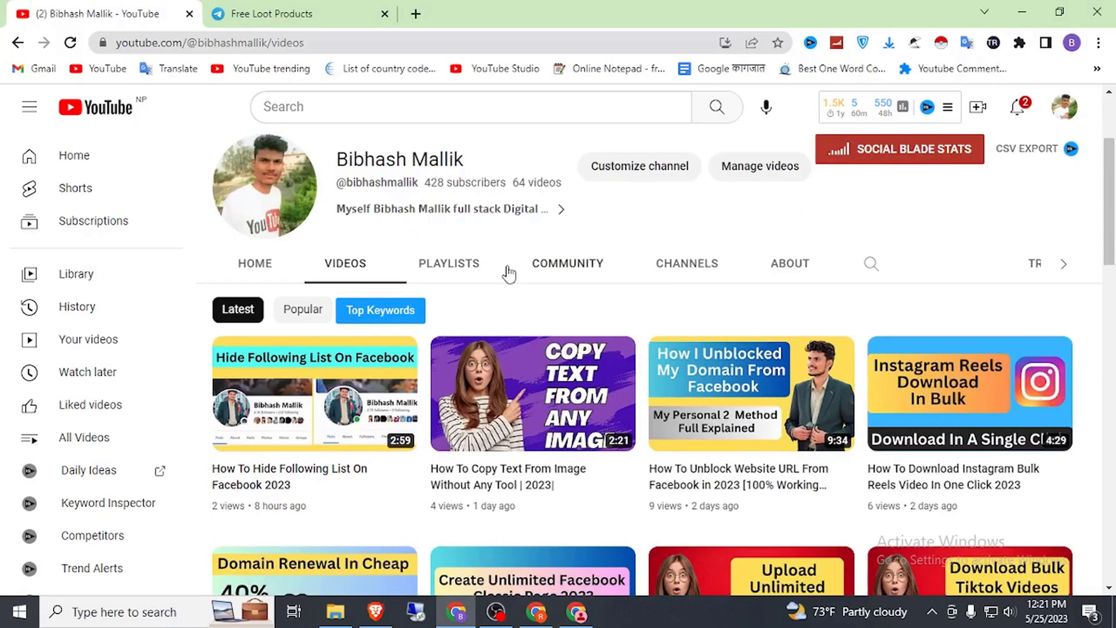
pyautogui.scroll(-3)
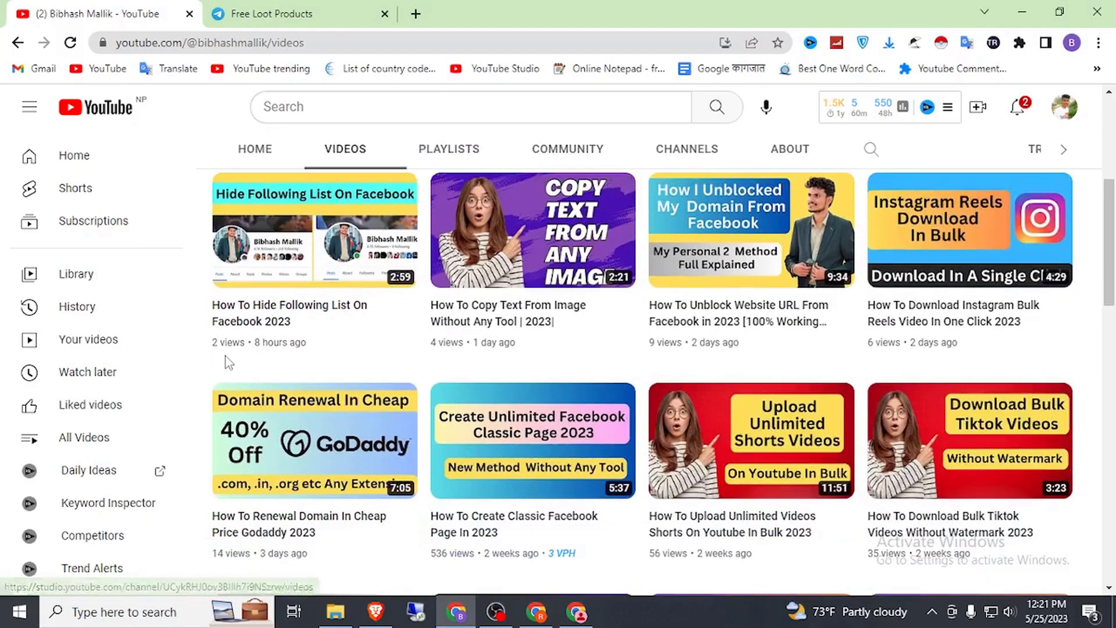
pyautogui.scroll(-3)
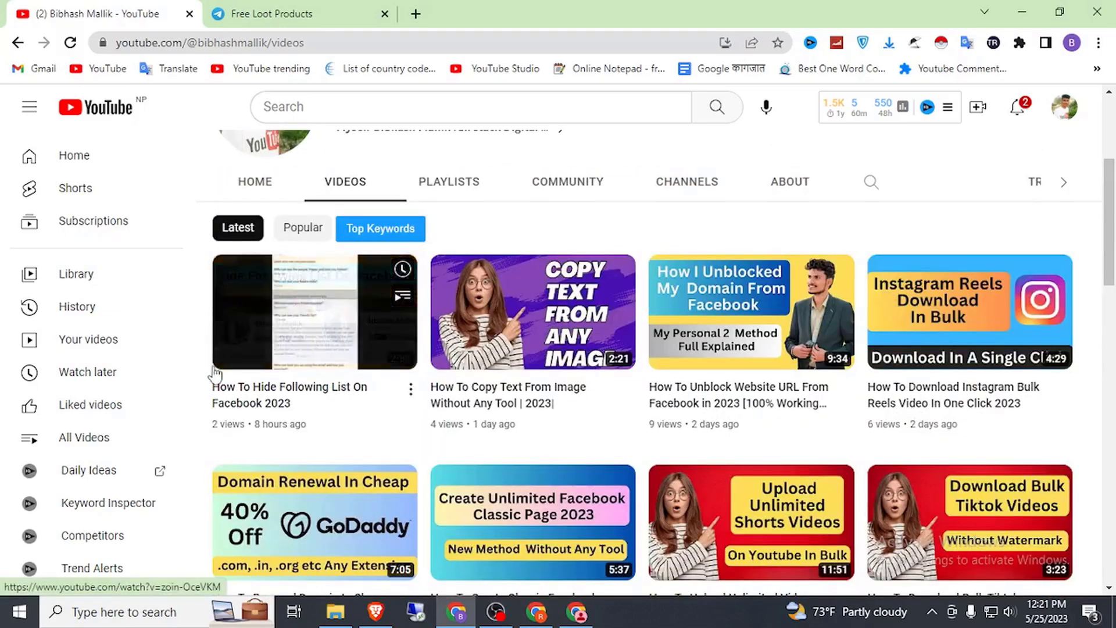
pyautogui.scroll(-3)
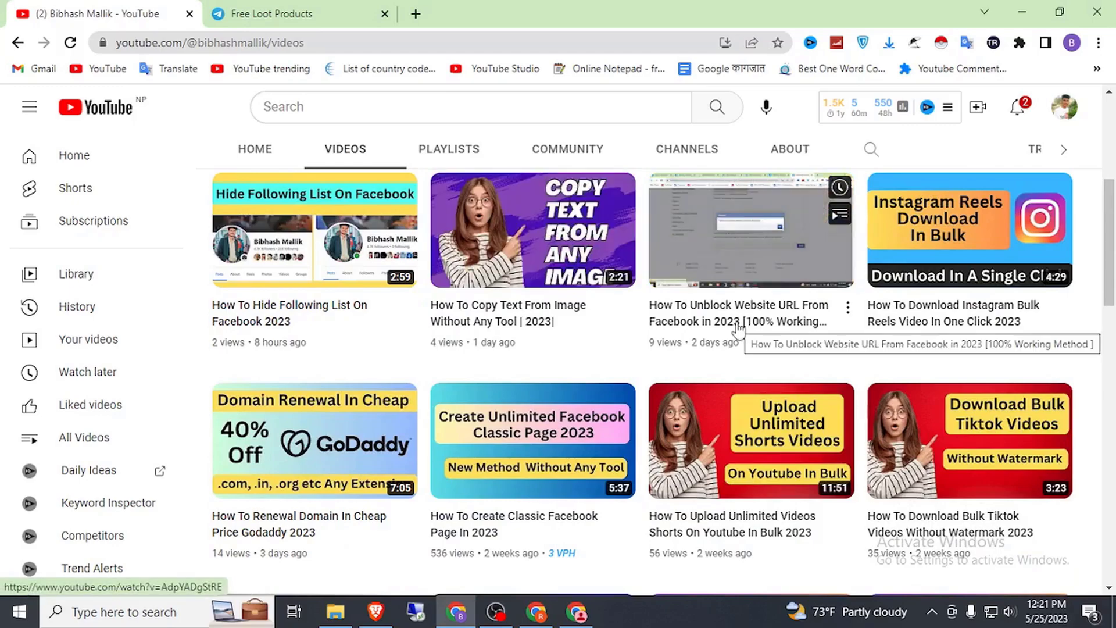
pyautogui.scroll(-3)
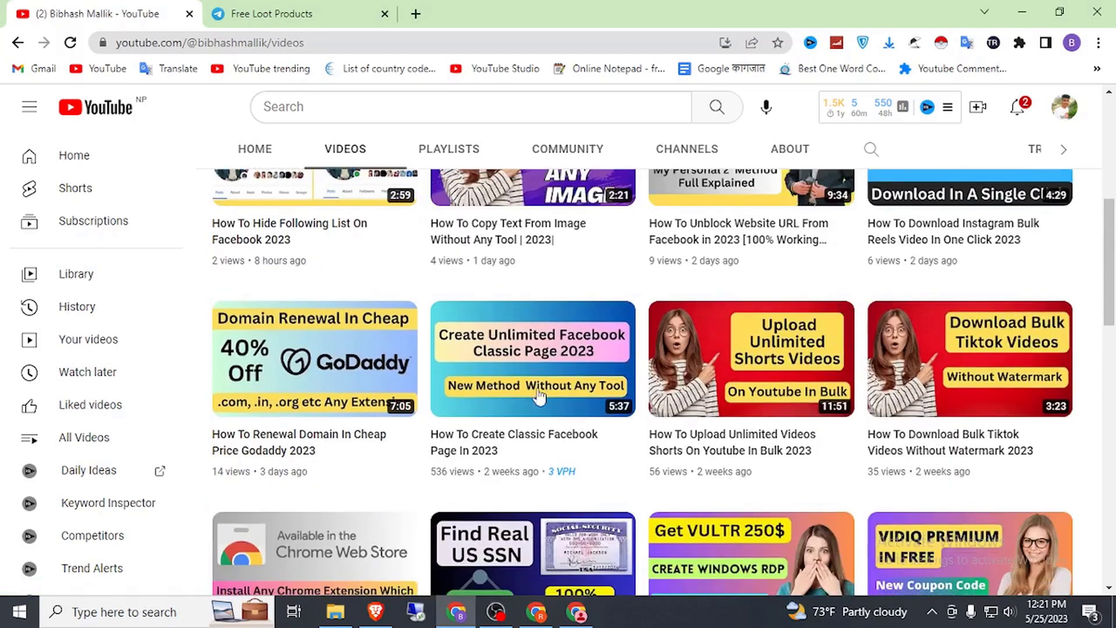
pyautogui.moveTo(435, 289)
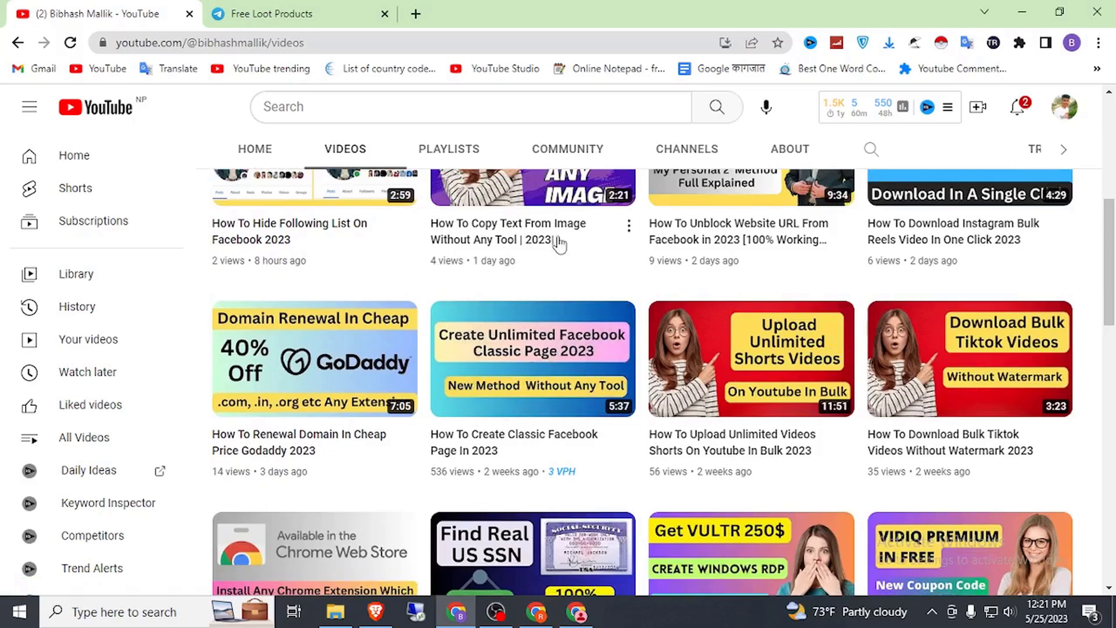
pyautogui.moveTo(641, 228)
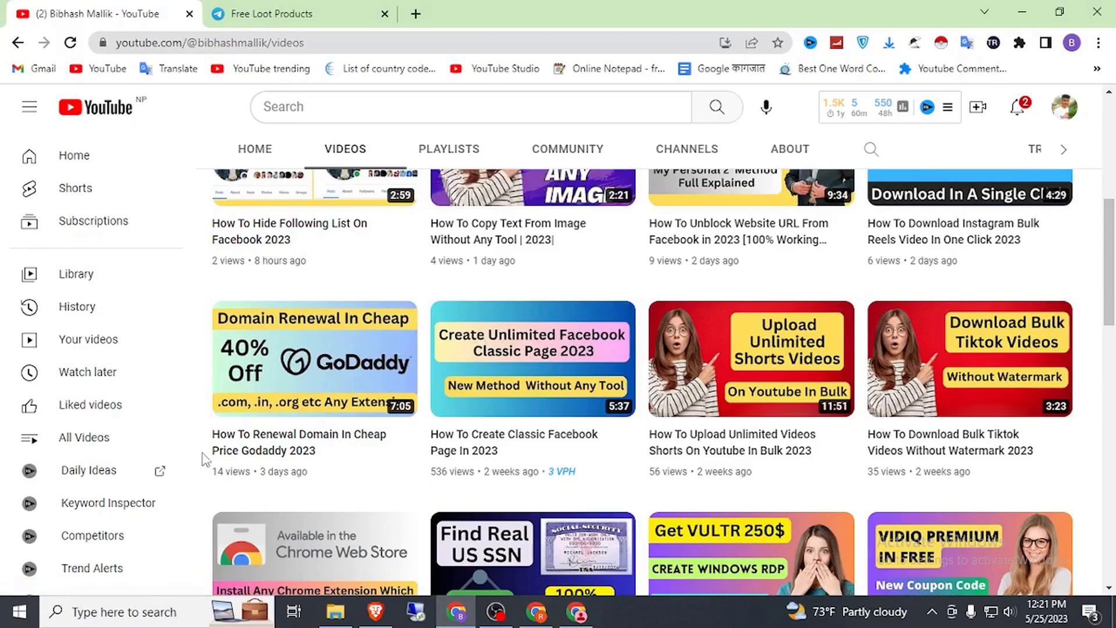
pyautogui.click(292, 13)
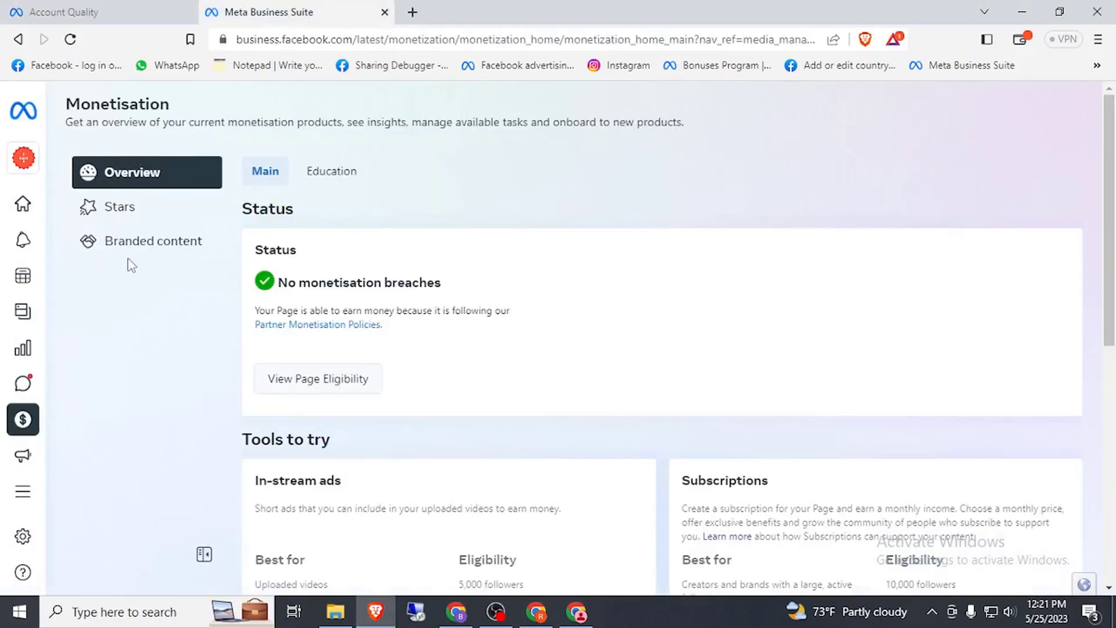
pyautogui.moveTo(432, 271)
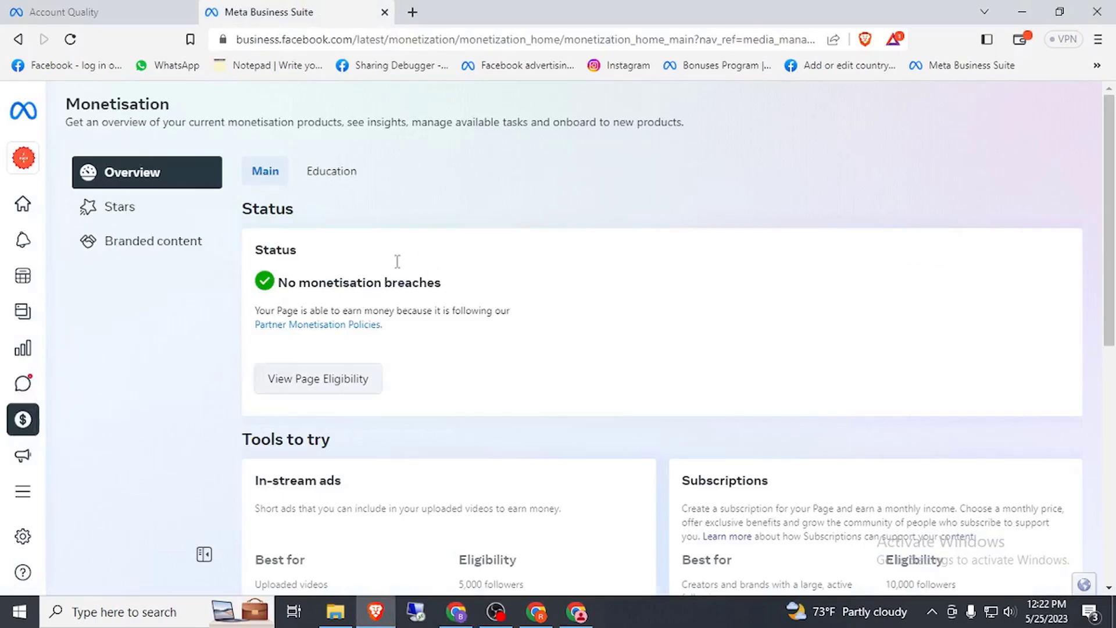
pyautogui.moveTo(525, 222)
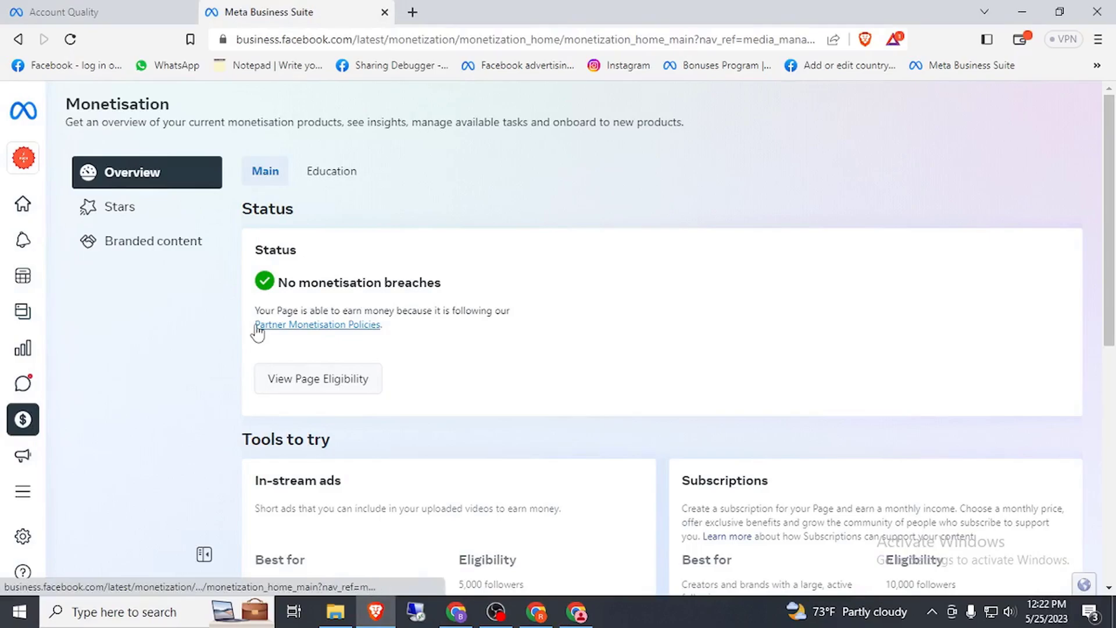
pyautogui.moveTo(278, 338)
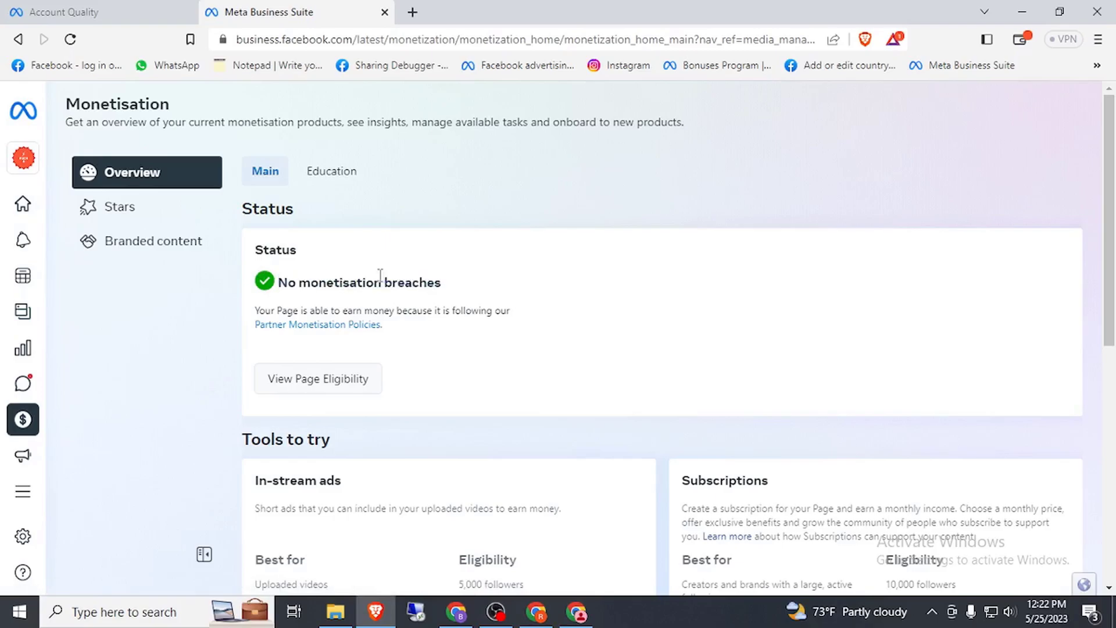
pyautogui.doubleClick(359, 282)
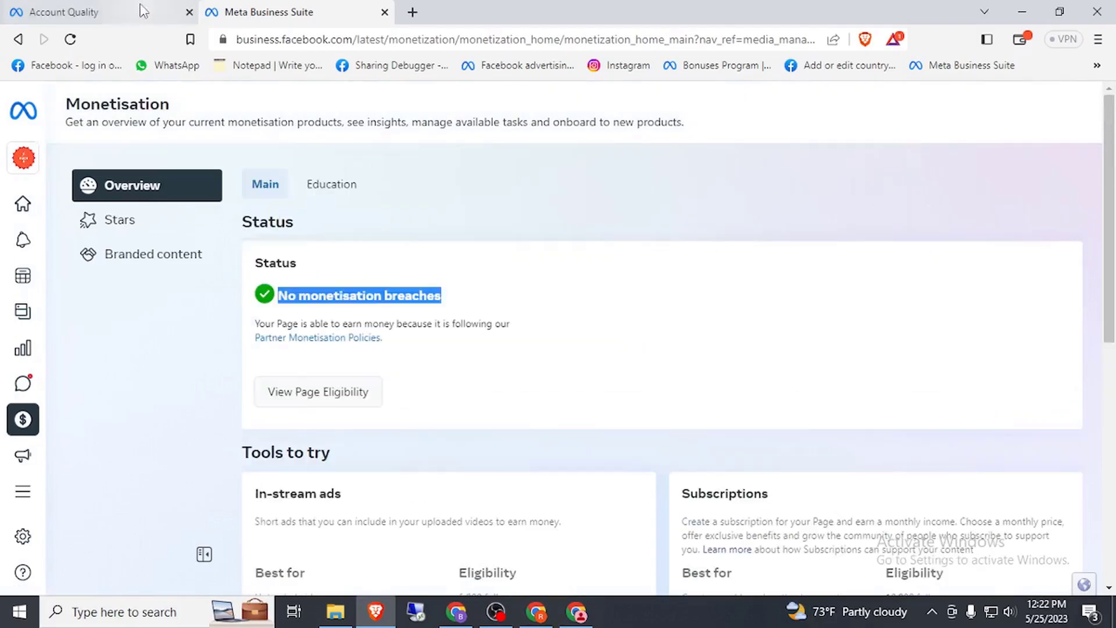
pyautogui.click(64, 12)
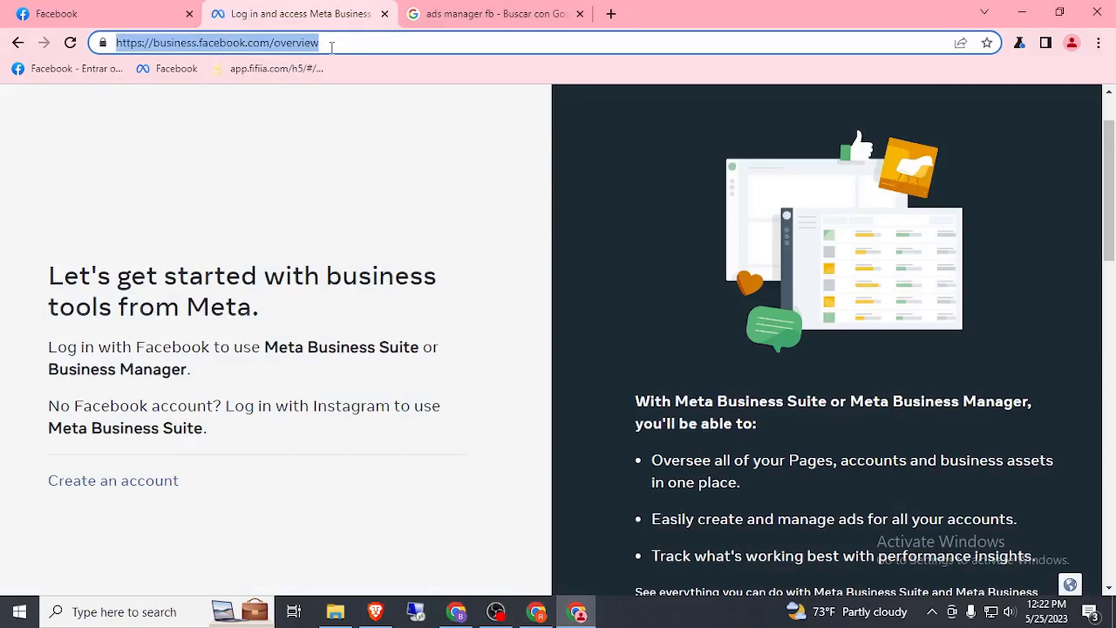
pyautogui.moveTo(110, 490)
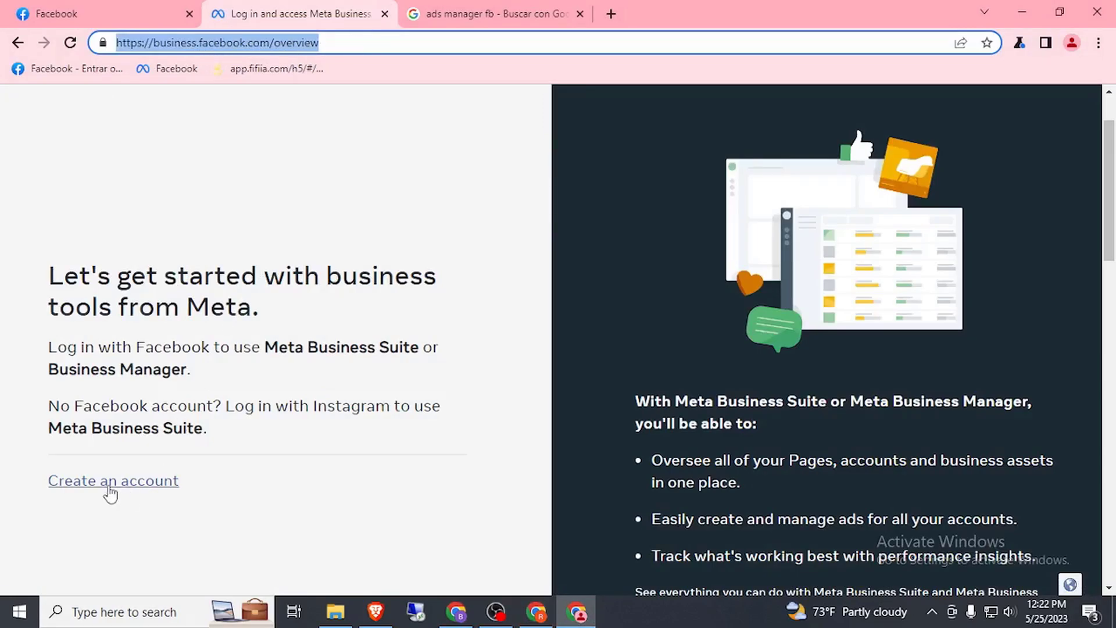
# - Start creating a new business account from the business.facebook.com login page
pyautogui.click(113, 480)
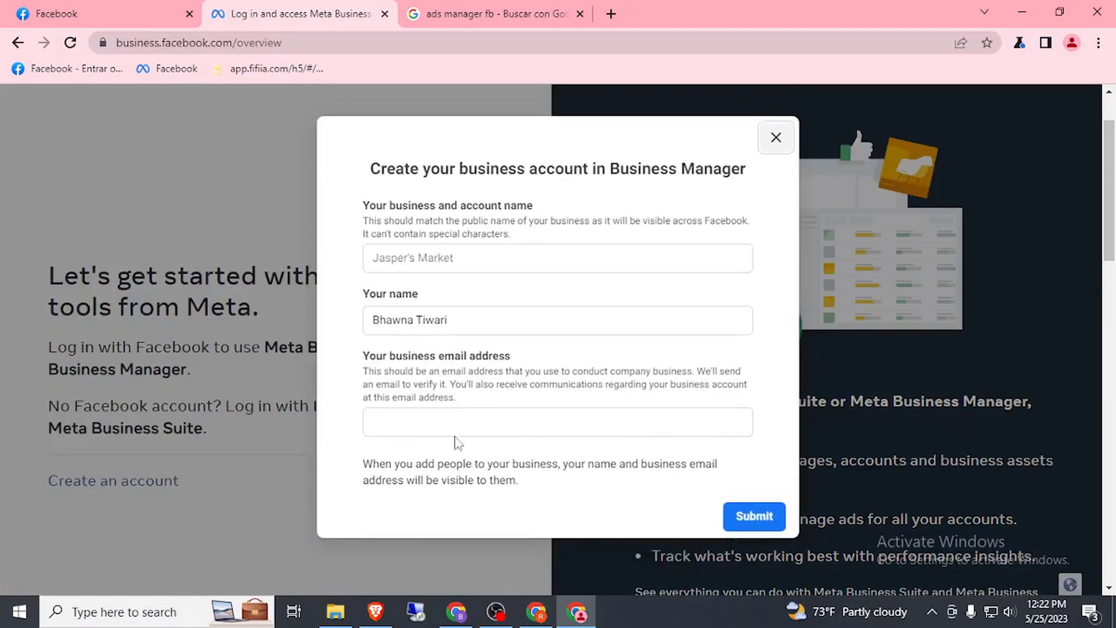
# - Copy the Vibe Funny page name from the Facebook Pages list and return to the account form
pyautogui.click(557, 259)
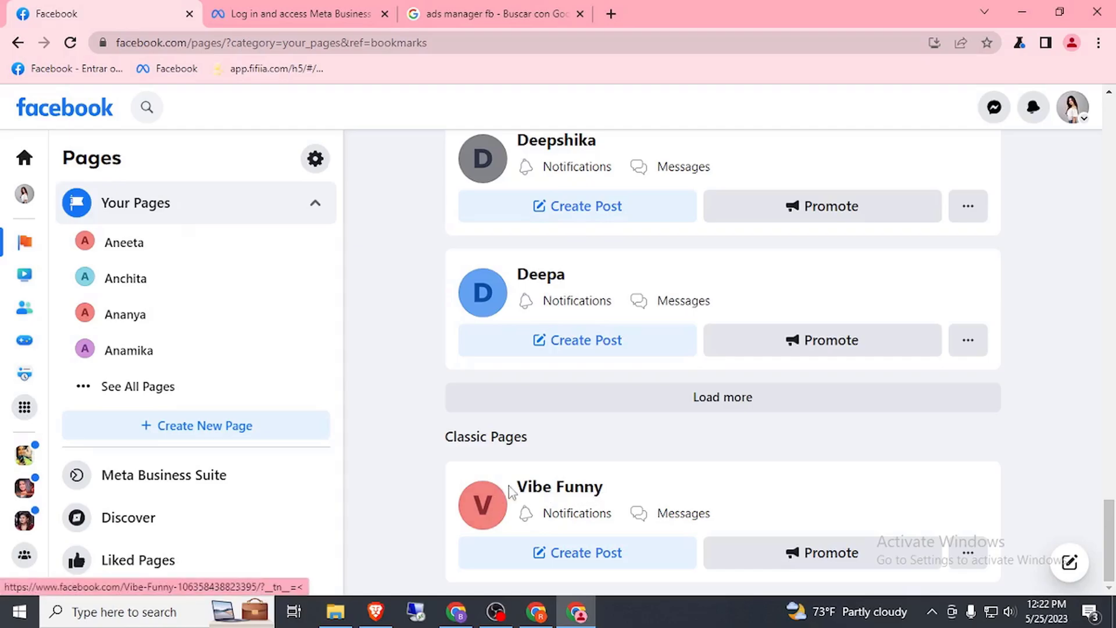
pyautogui.rightClick(559, 487)
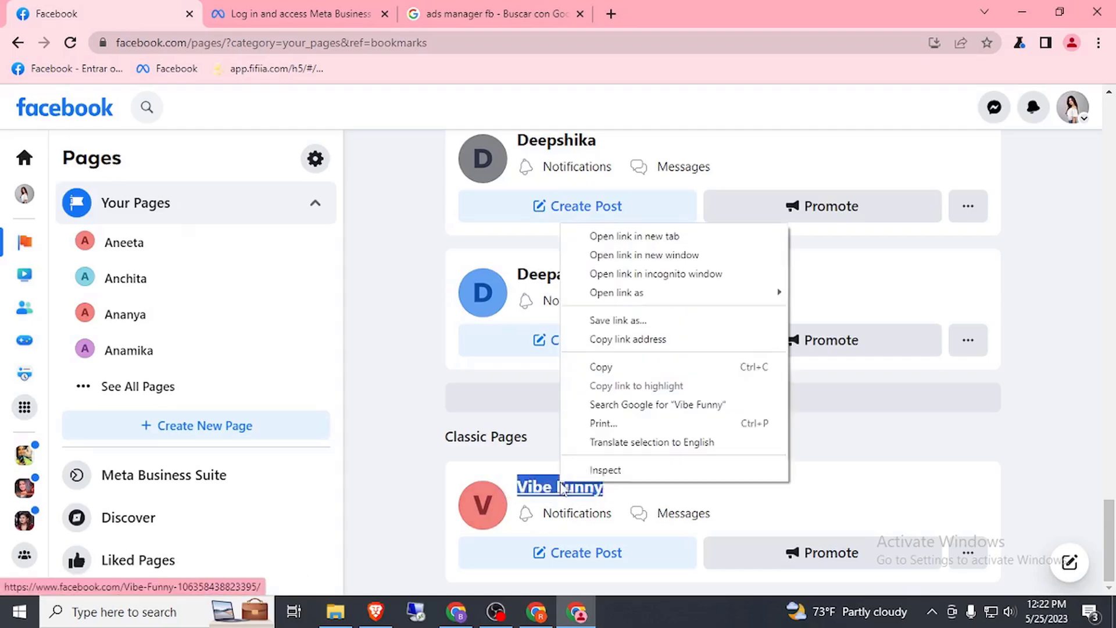
pyautogui.click(299, 14)
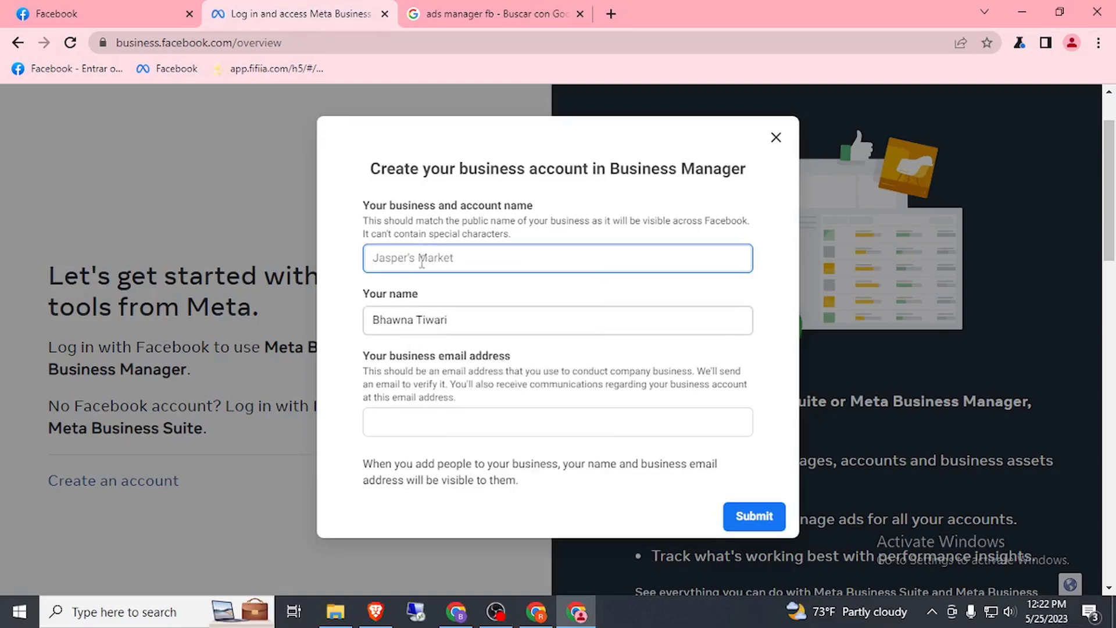
# - Fill the business name field as 'Vibe Shop'
pyautogui.write('Vibe Funny')
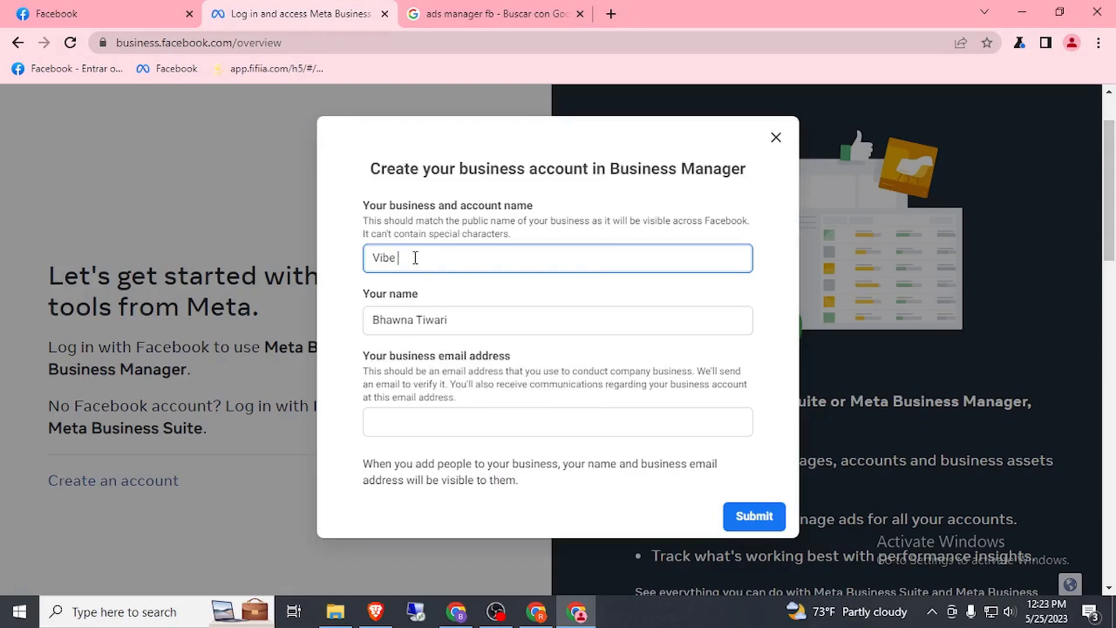
pyautogui.write('Shop')
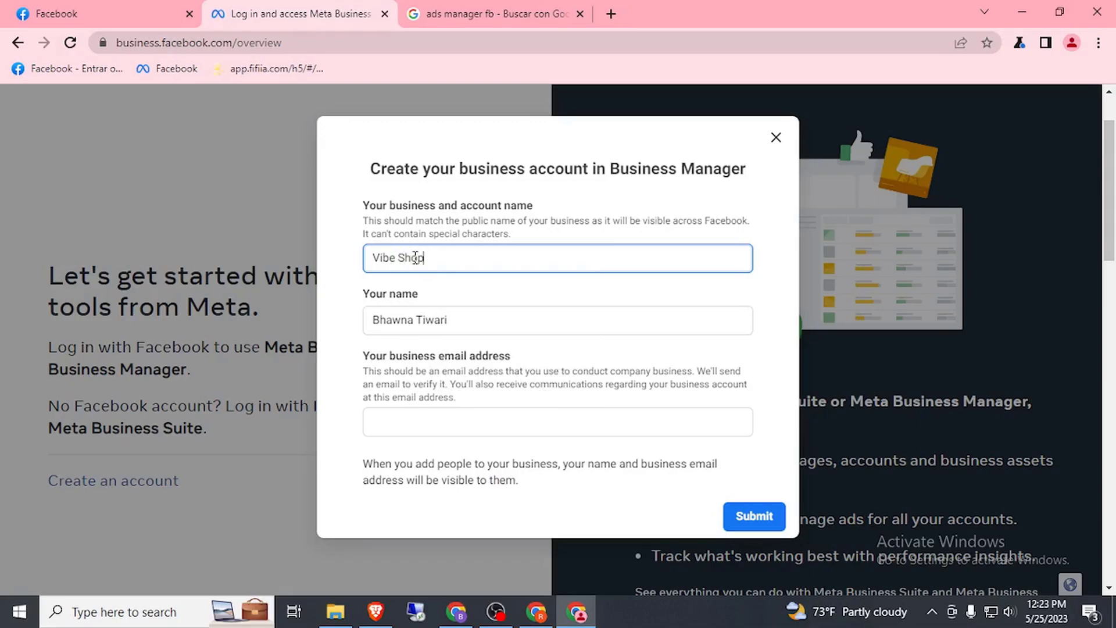
# - Select the account email address from the Google profile menu in Gmail
pyautogui.click(558, 421)
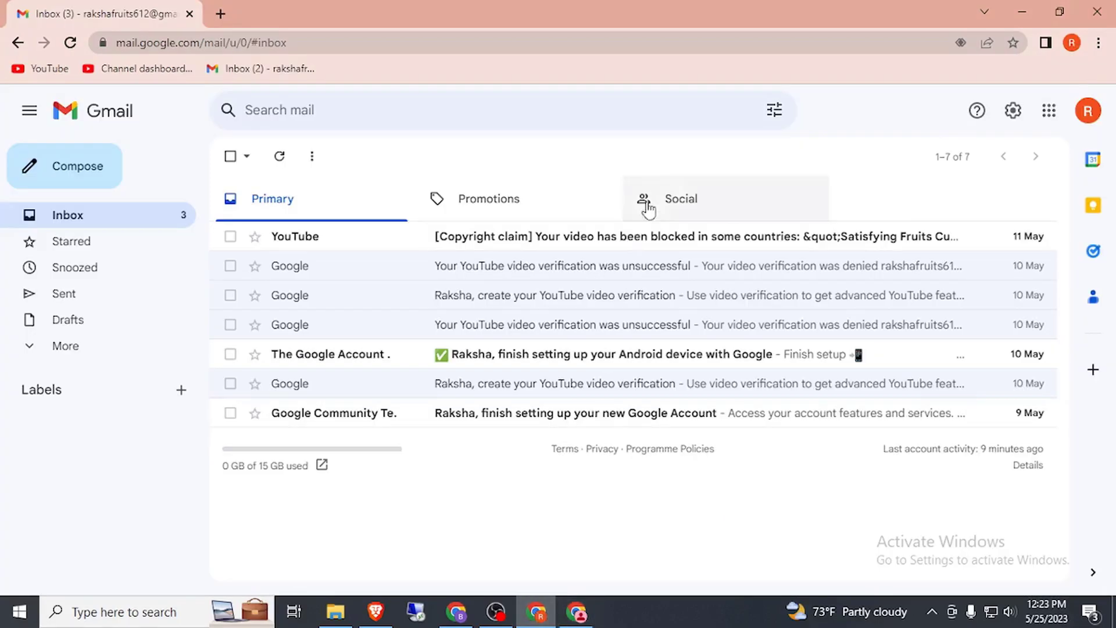
pyautogui.click(1088, 110)
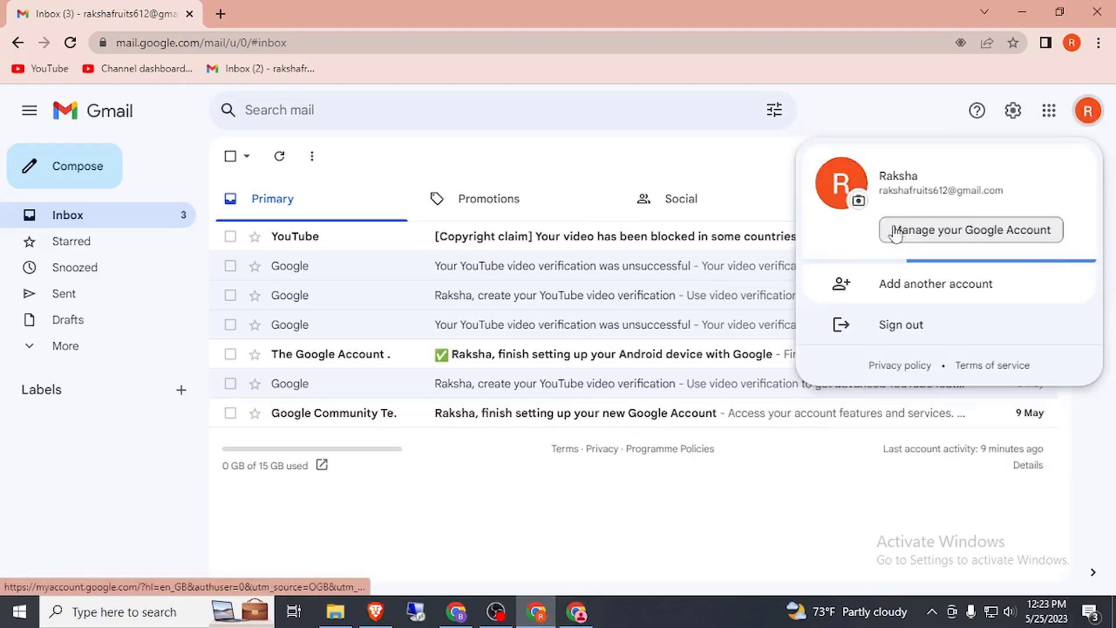
pyautogui.doubleClick(940, 189)
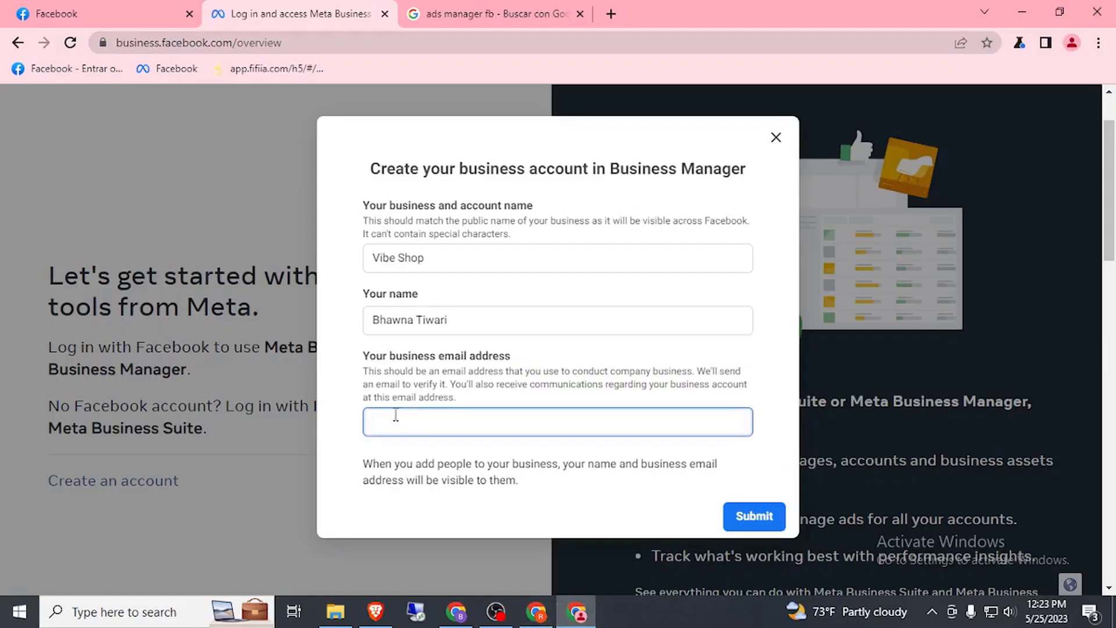
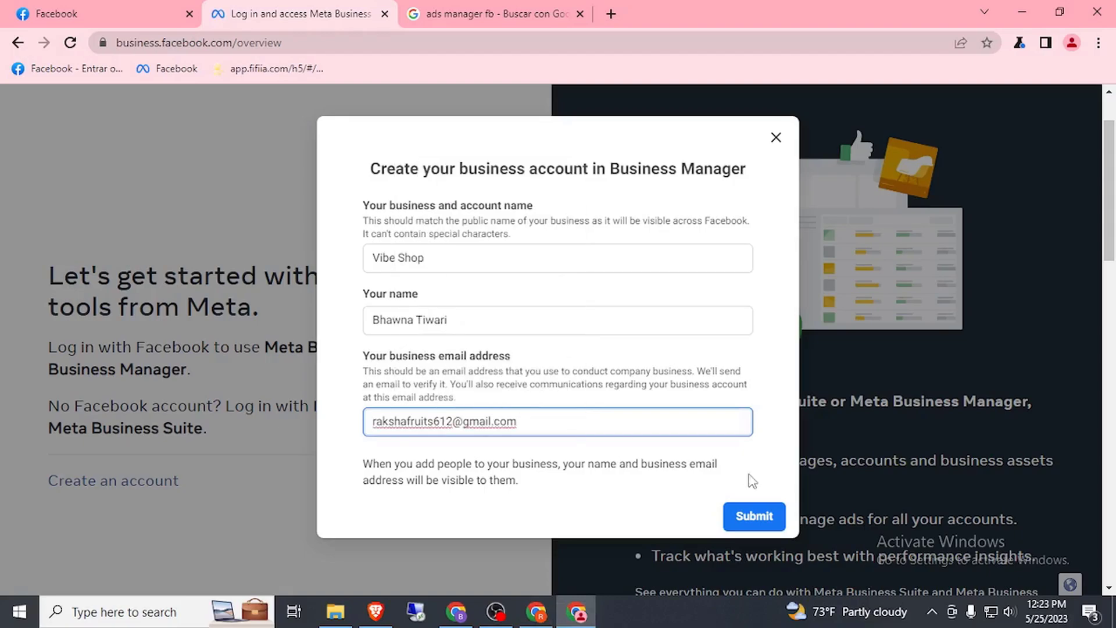
pyautogui.click(753, 516)
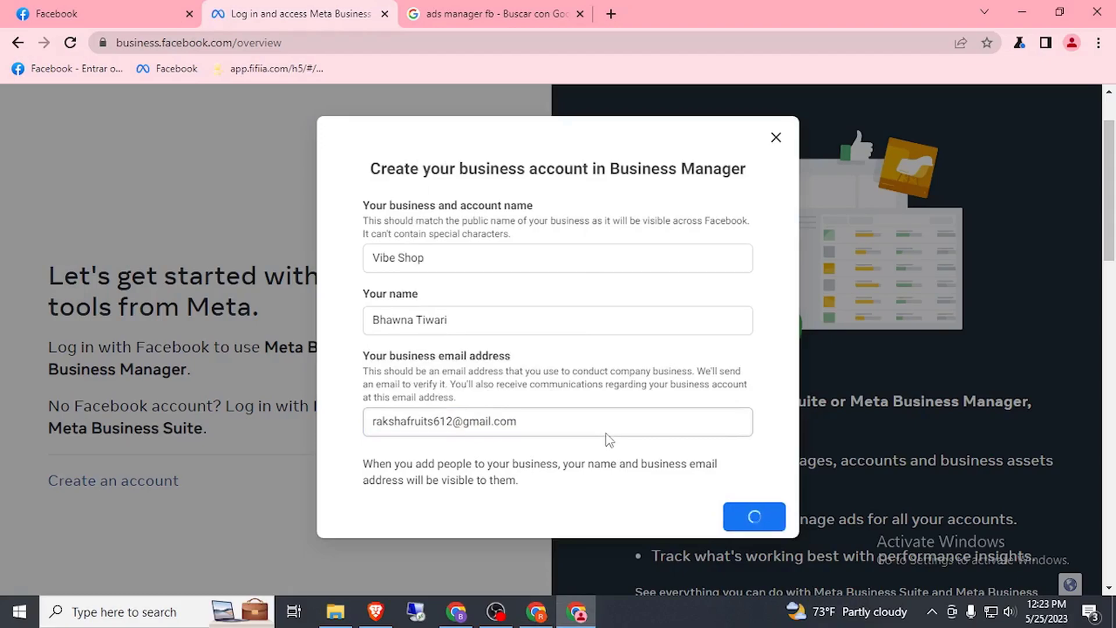
pyautogui.click(754, 516)
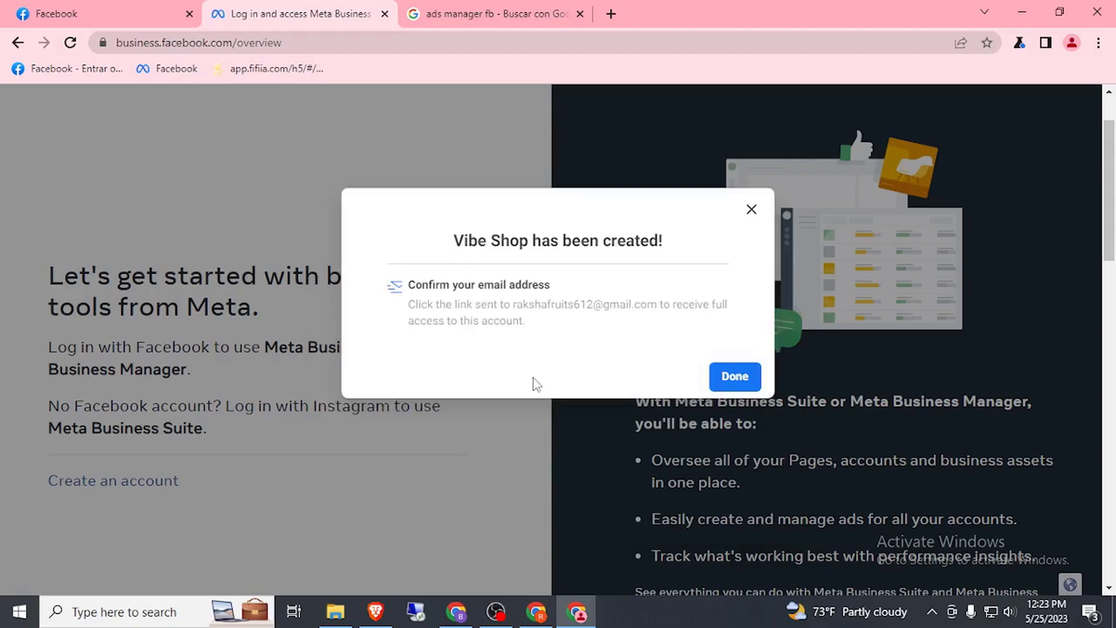
pyautogui.moveTo(438, 294)
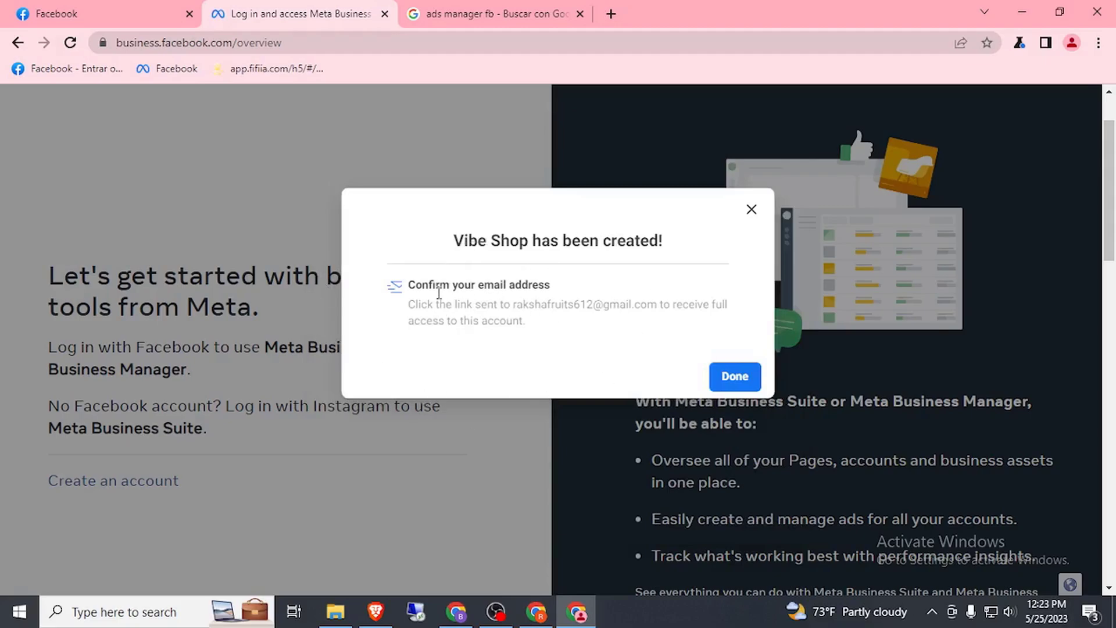
pyautogui.moveTo(449, 527)
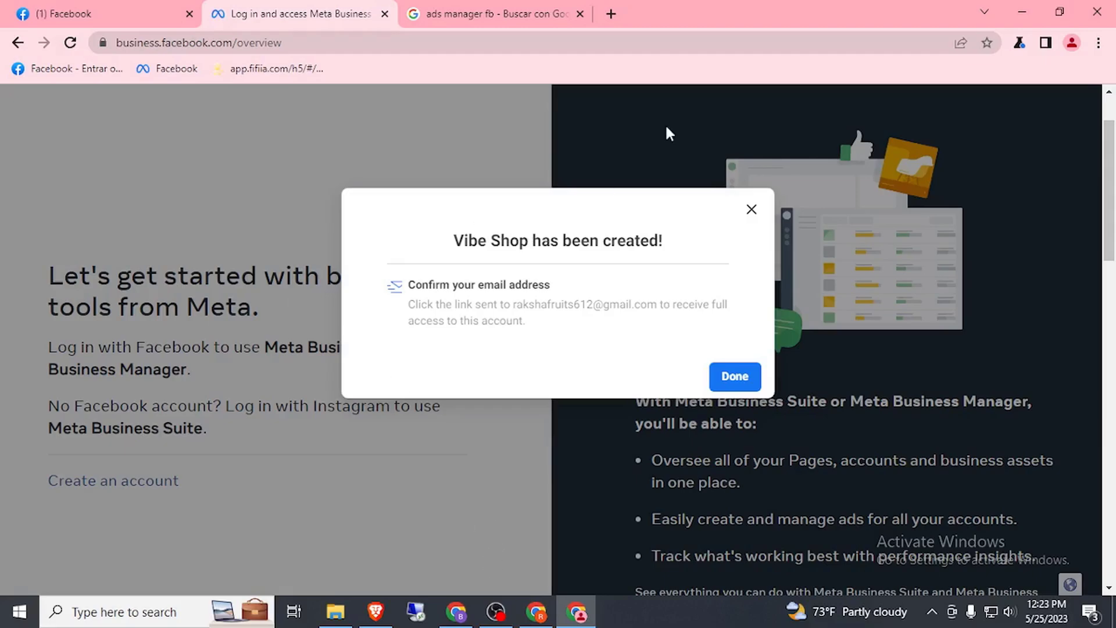
pyautogui.moveTo(417, 242)
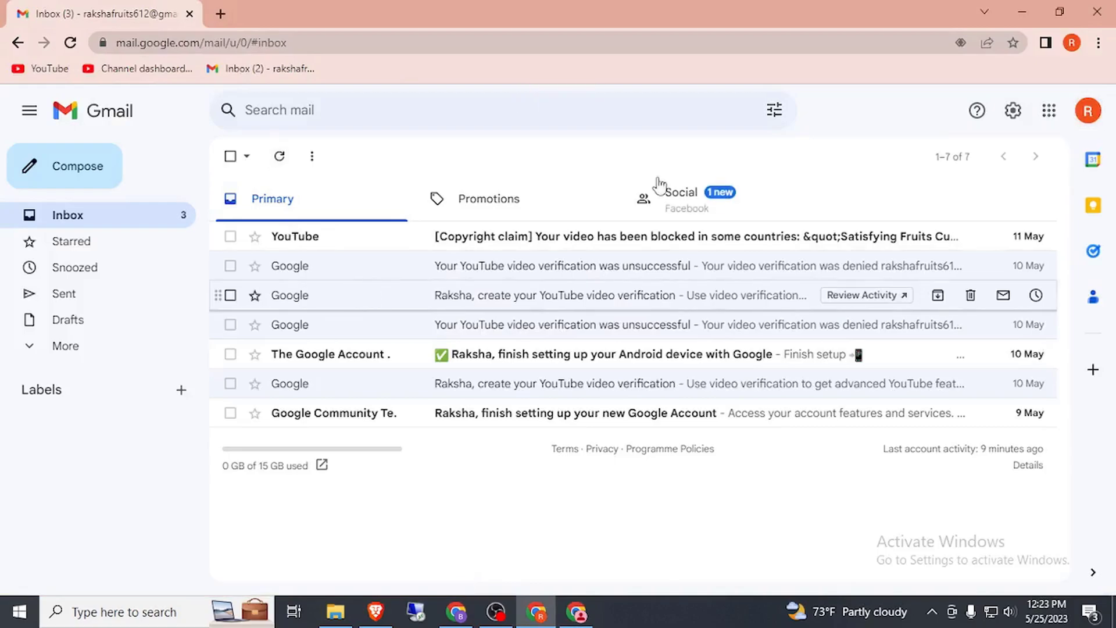
# - Open Facebook's business email confirmation message from Gmail's Social category
pyautogui.click(678, 192)
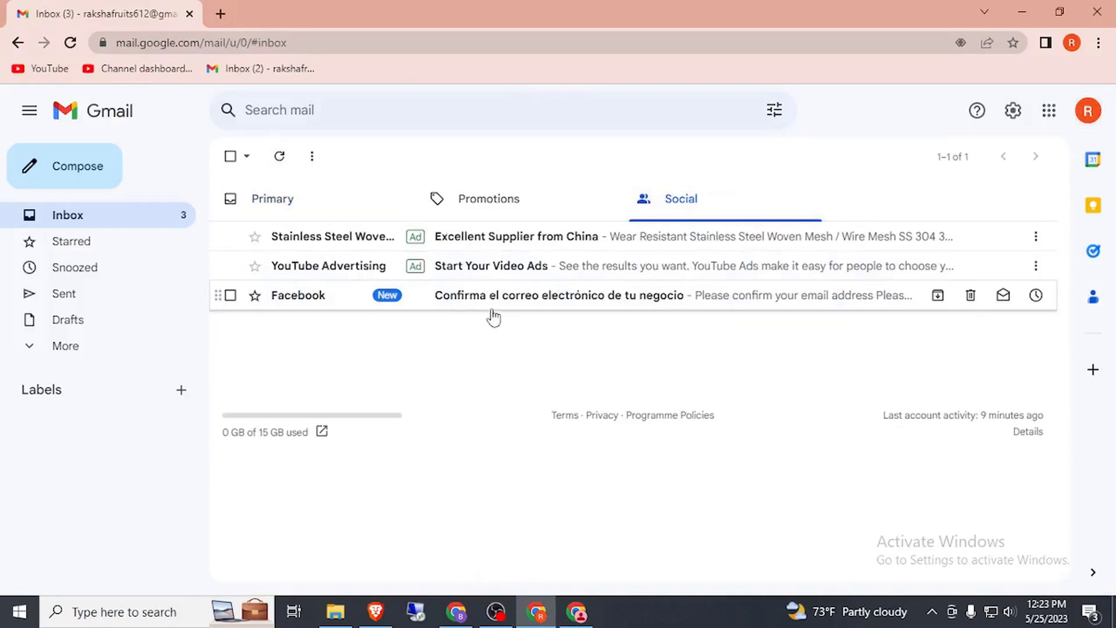
pyautogui.click(557, 296)
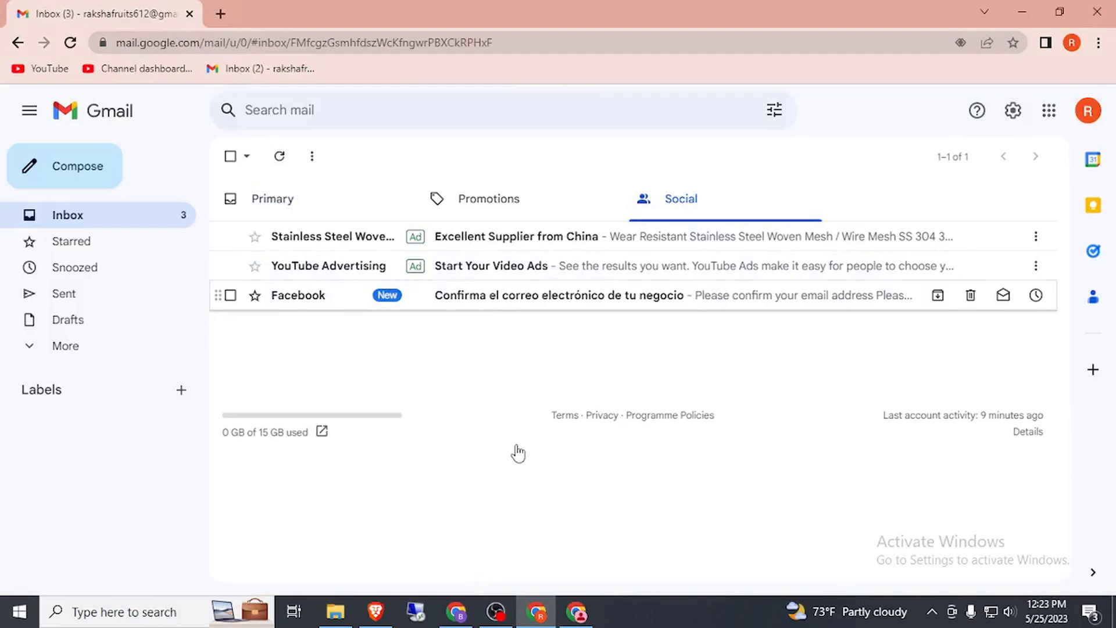
pyautogui.click(557, 295)
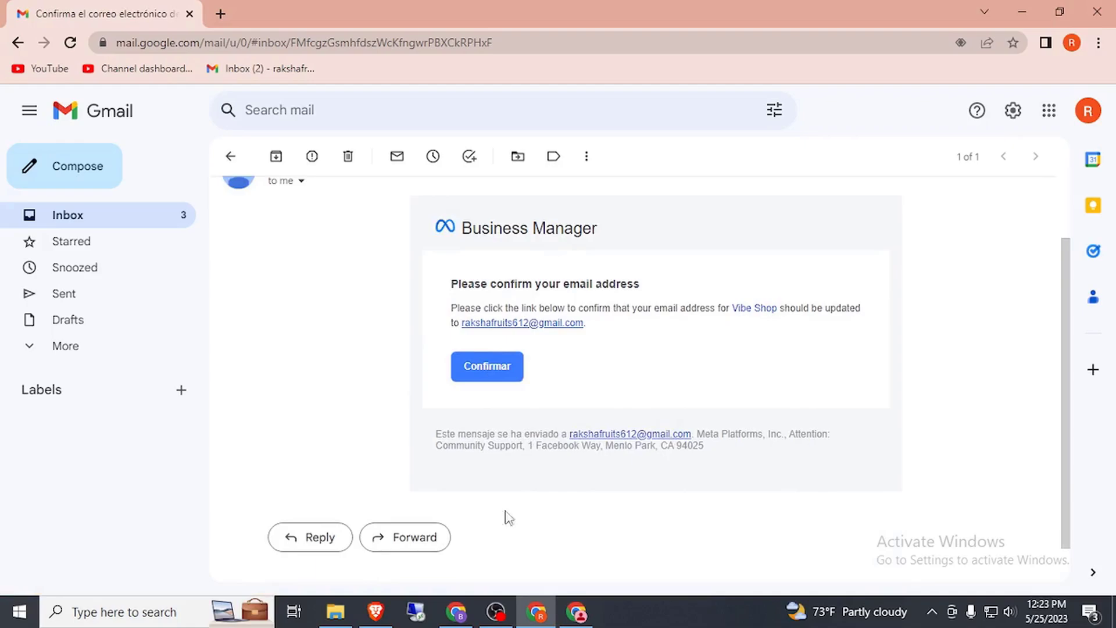
pyautogui.moveTo(855, 137)
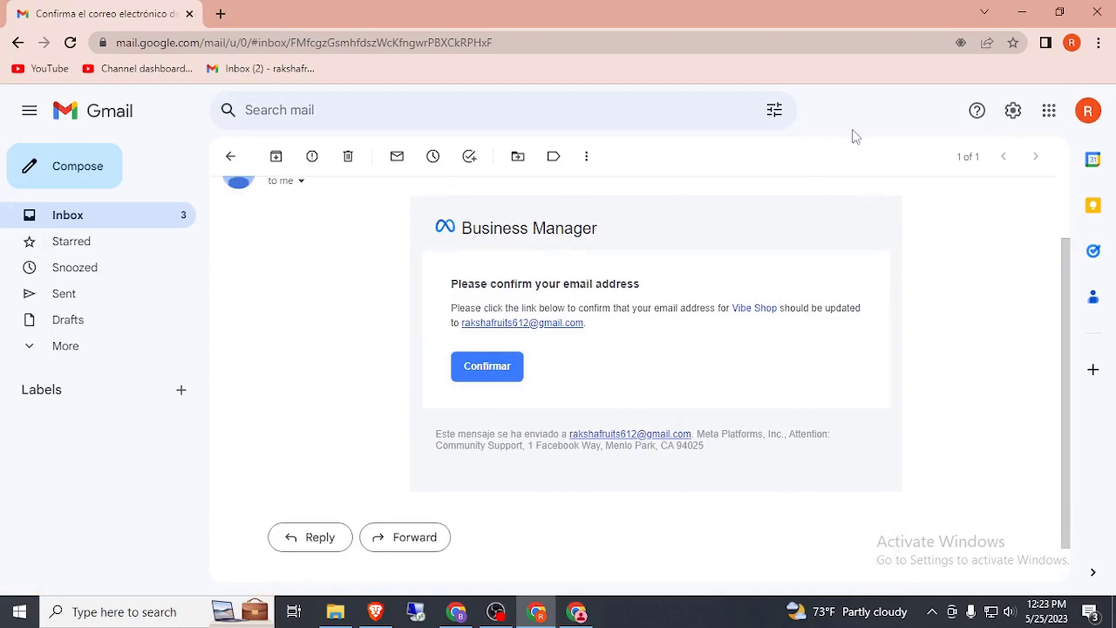
pyautogui.moveTo(658, 273)
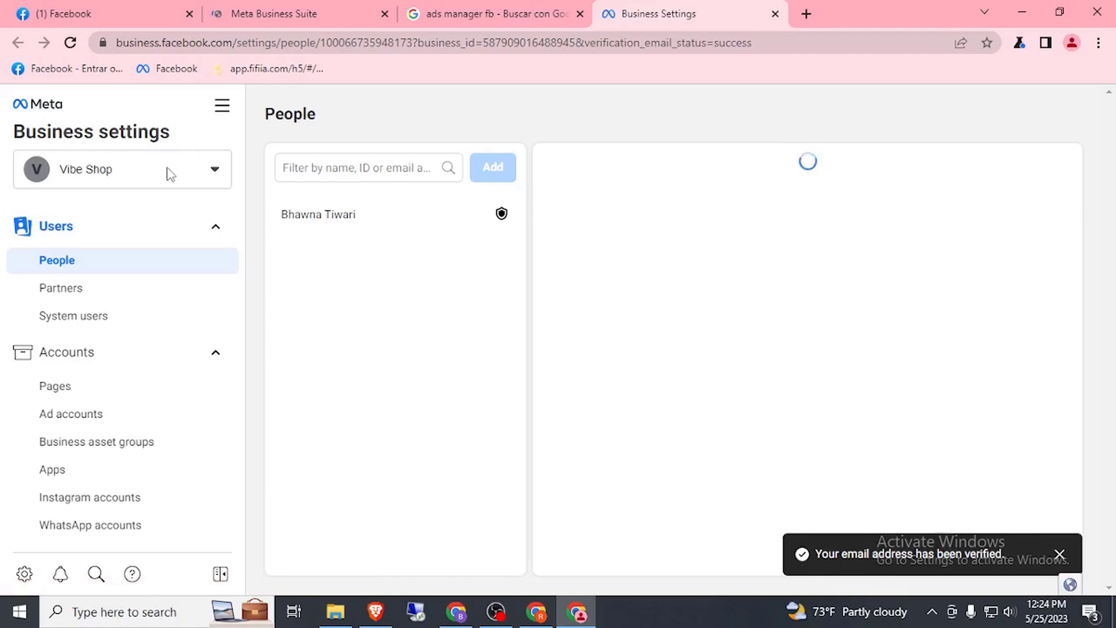
pyautogui.moveTo(523, 278)
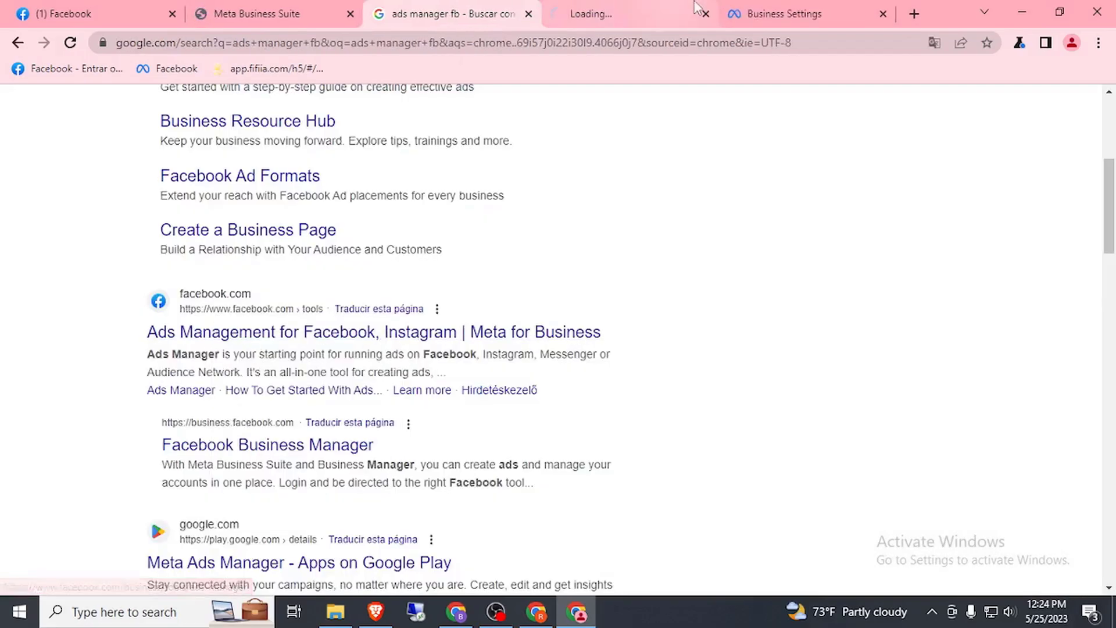
# - Return to the Vibe Shop Business settings tab, leaving the Ads Manager result open in its own tab
pyautogui.click(783, 14)
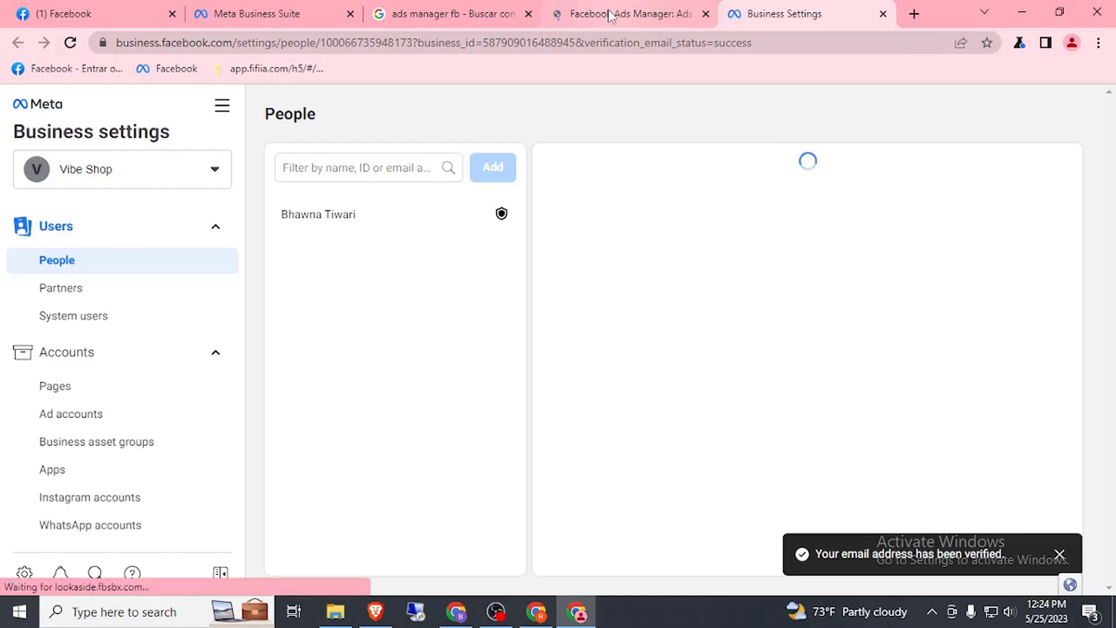
pyautogui.click(630, 14)
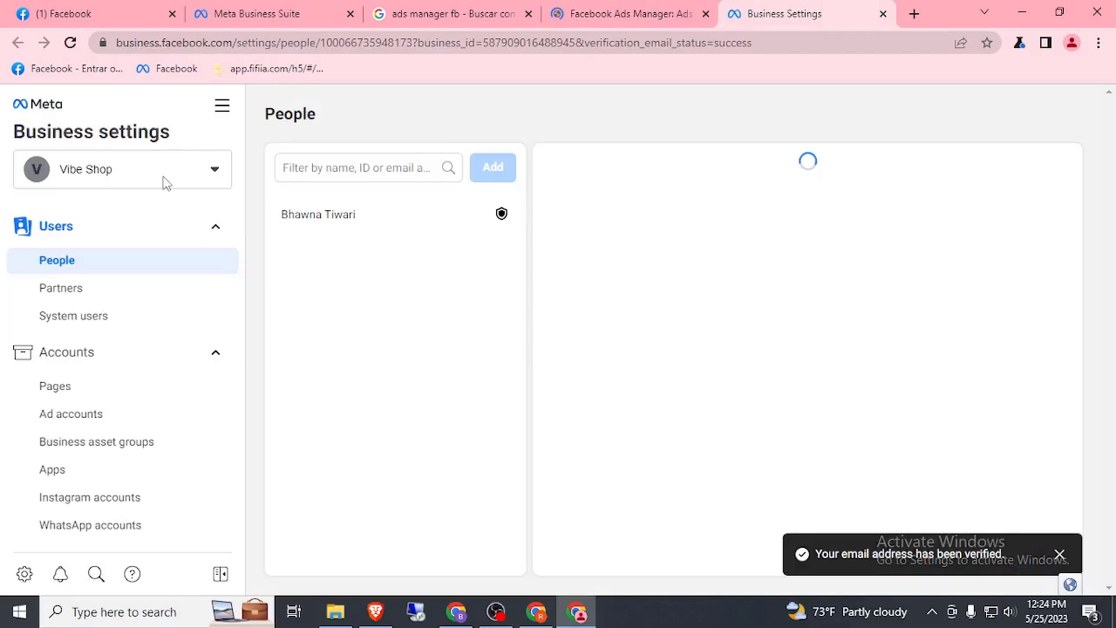
# - Open the business account switcher listing Vibe Shop and the personal account
pyautogui.click(122, 169)
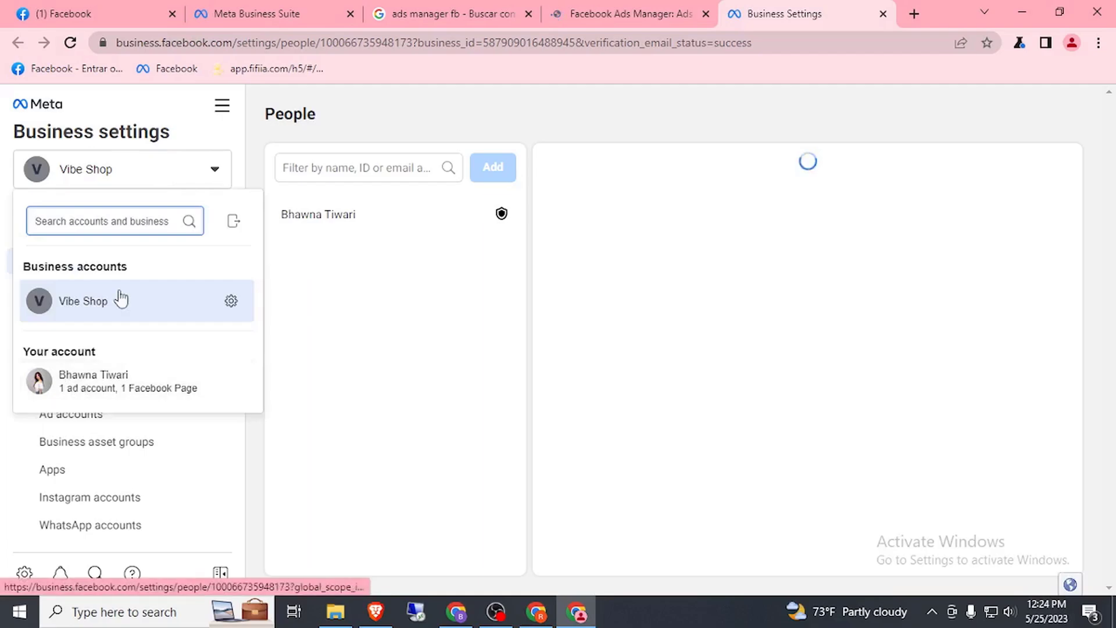
pyautogui.moveTo(203, 306)
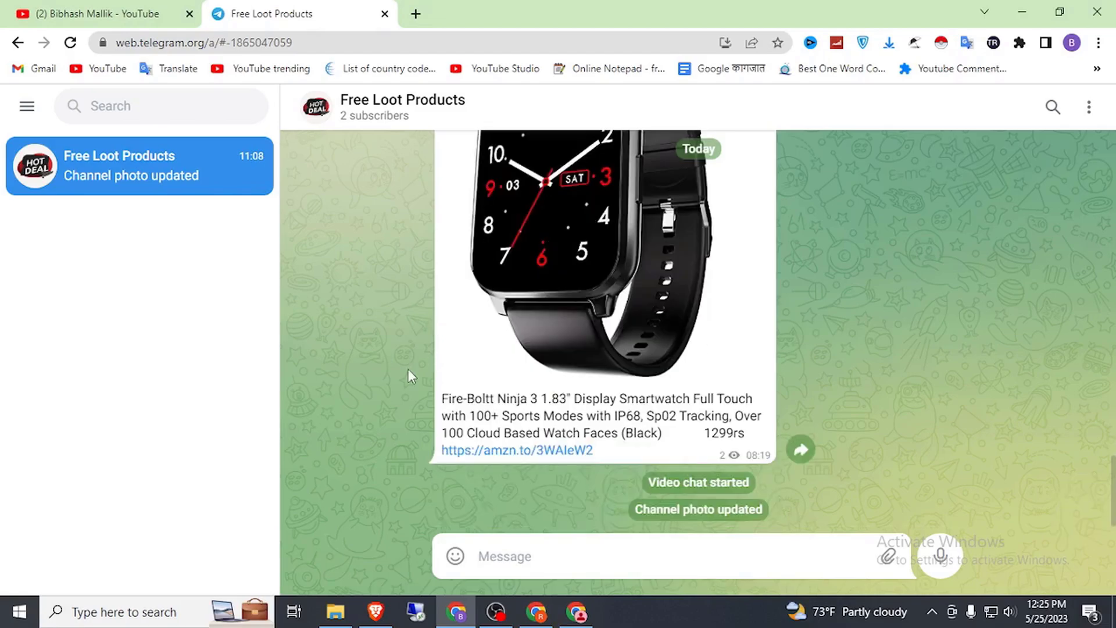
pyautogui.moveTo(420, 425)
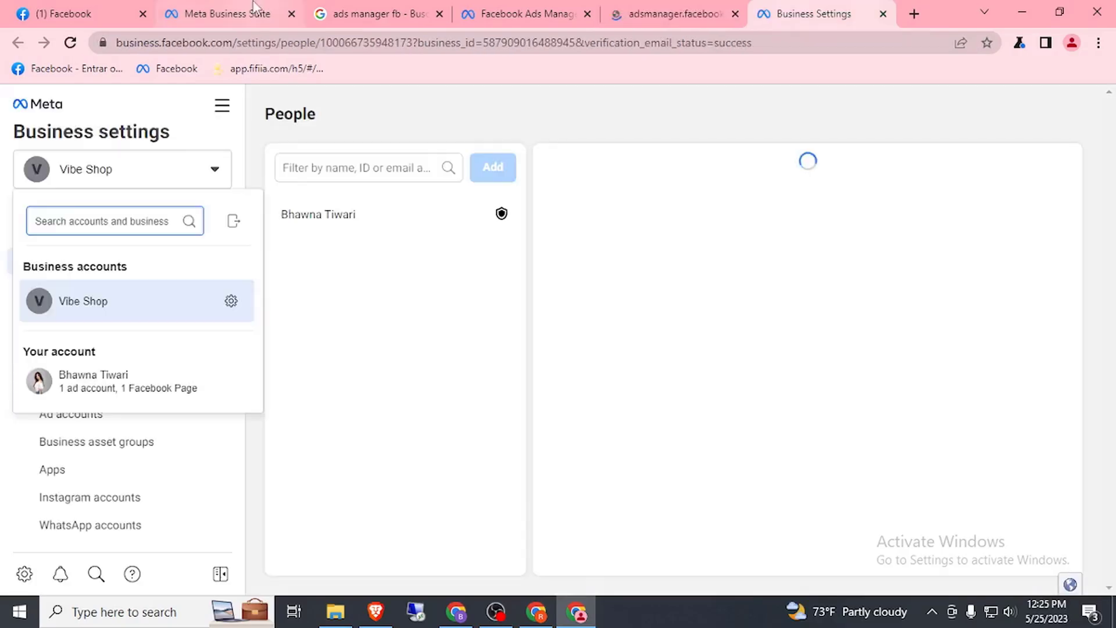
# - Start loading business.facebook.com/overview and switch to the Ads Manager tab
pyautogui.write('business.facebook.com/overview')
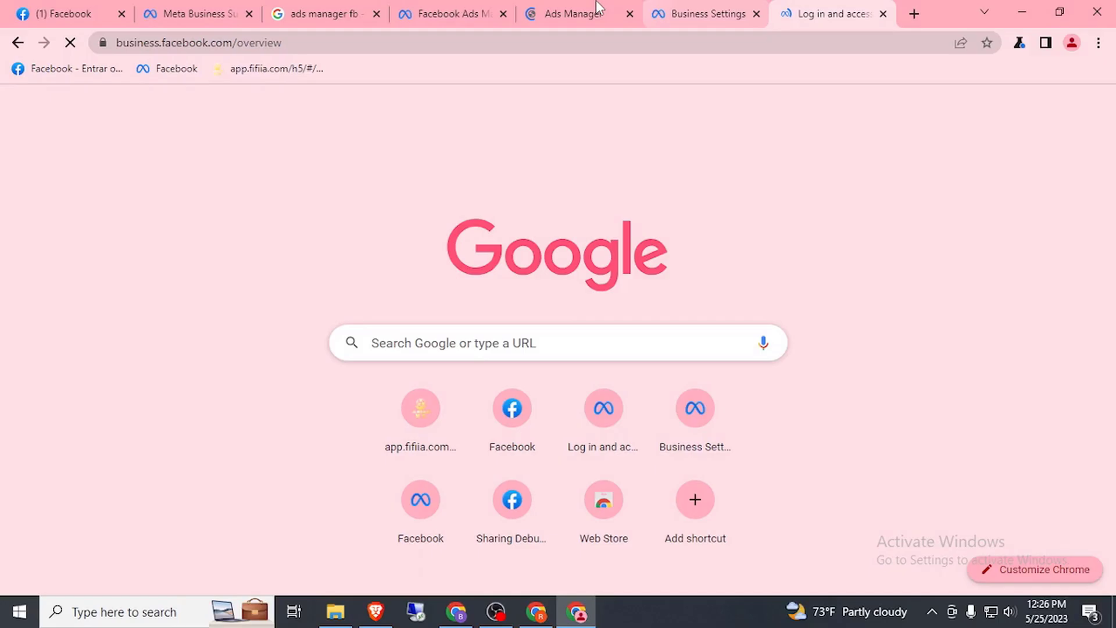
pyautogui.click(570, 14)
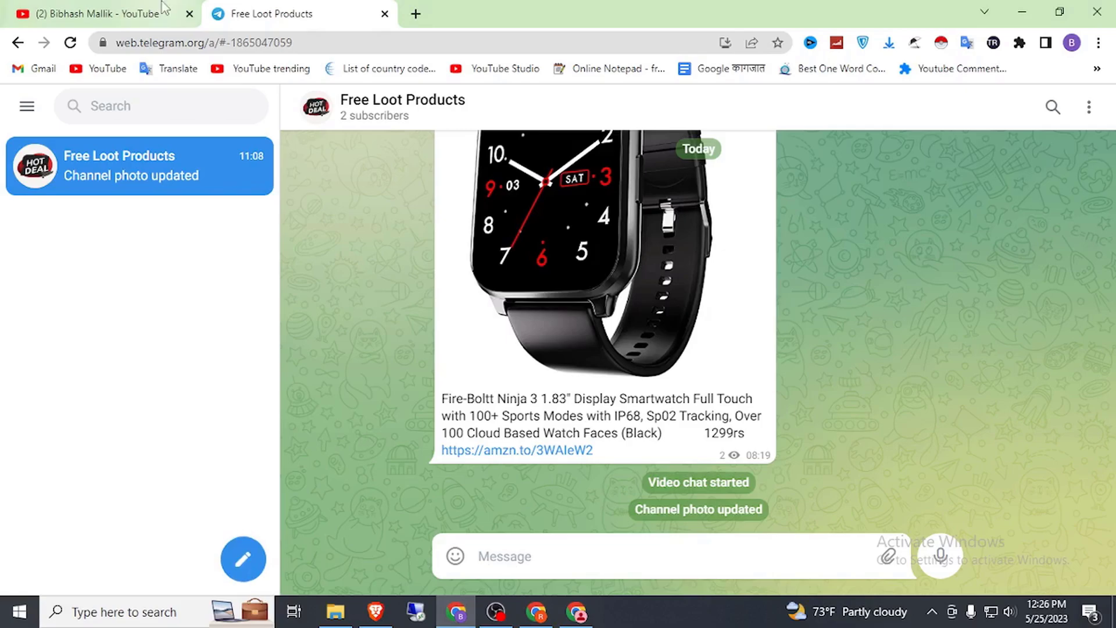
# - Browse the YouTube channel's uploads, then return to the Ads Manager campaigns tab
pyautogui.click(100, 14)
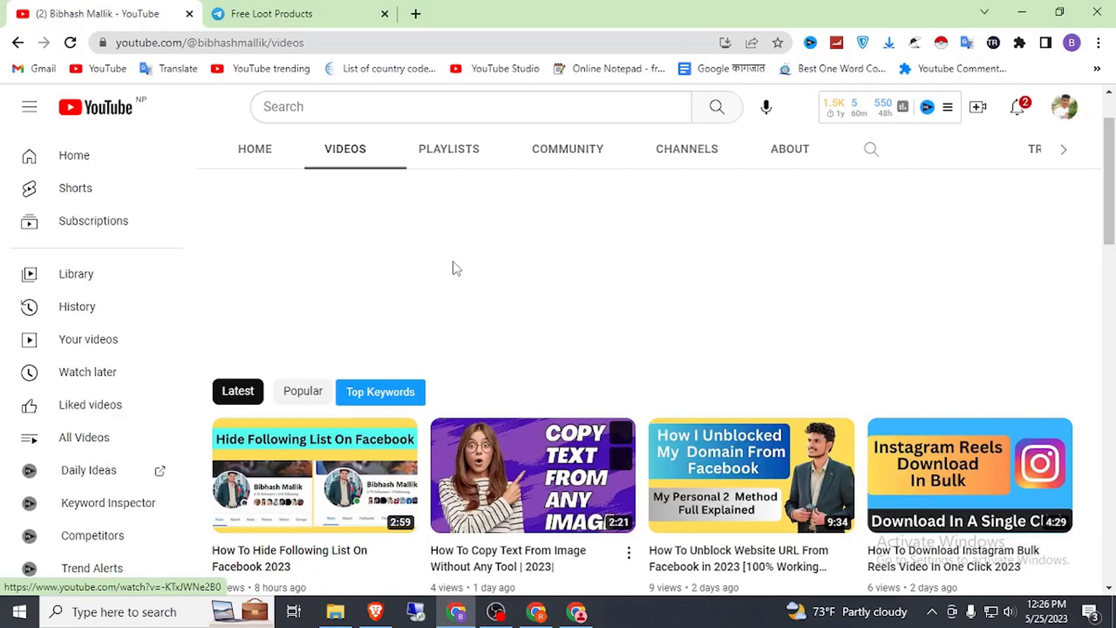
pyautogui.scroll(-3)
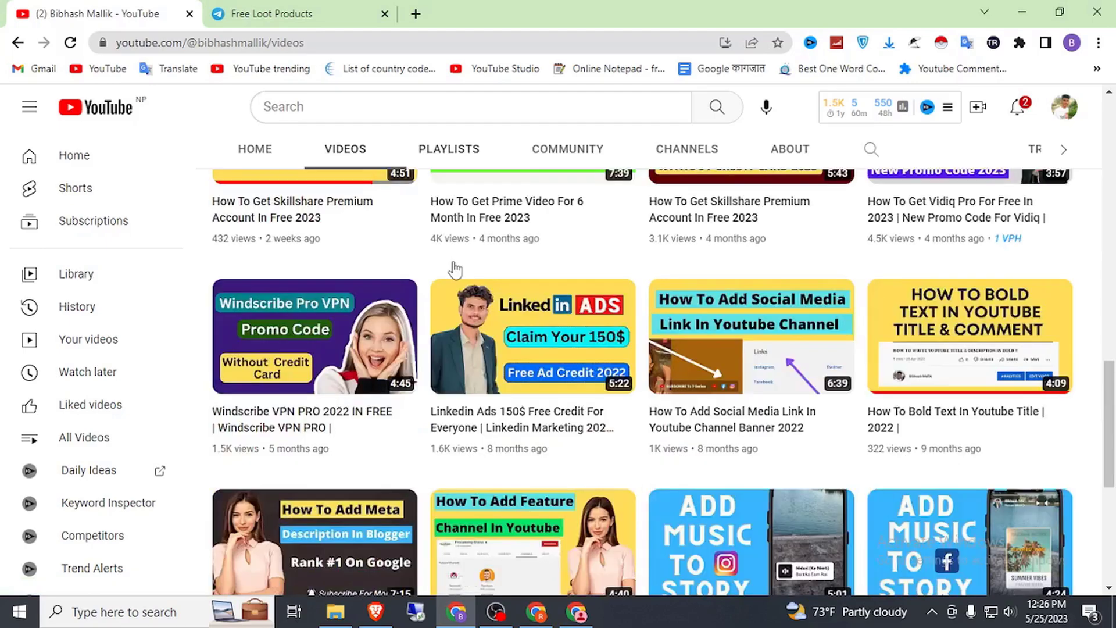
pyautogui.scroll(-3)
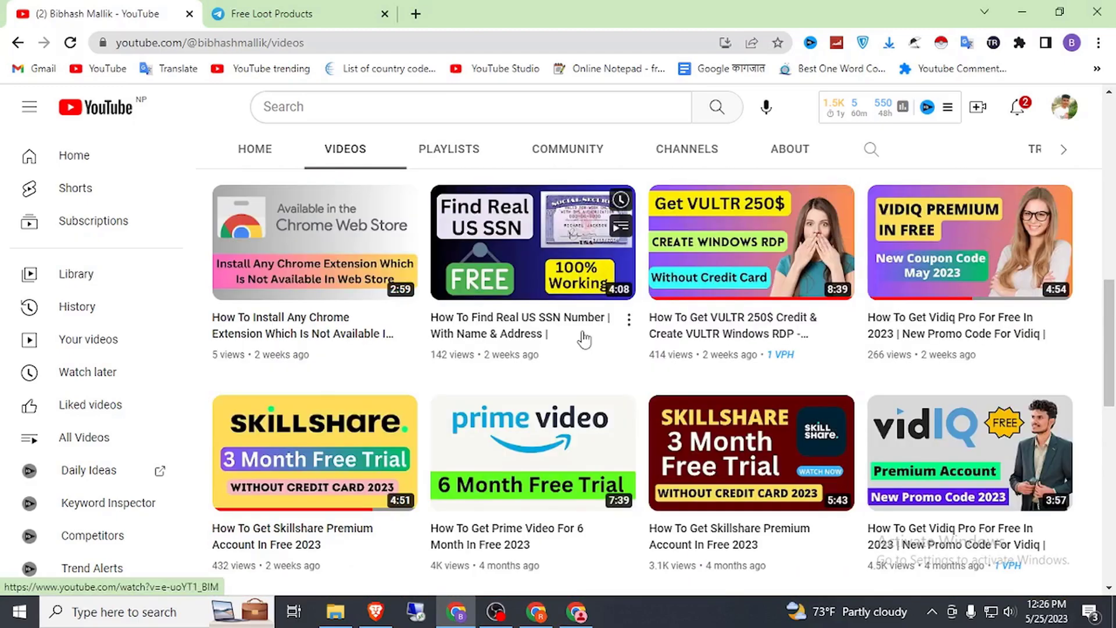
pyautogui.scroll(-3)
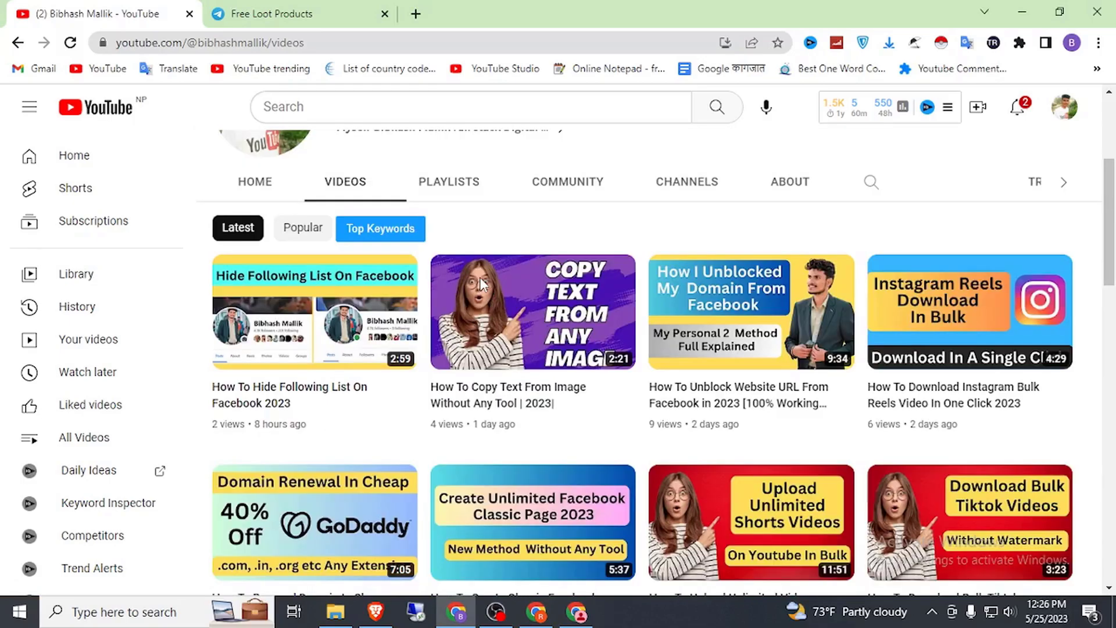
pyautogui.scroll(-3)
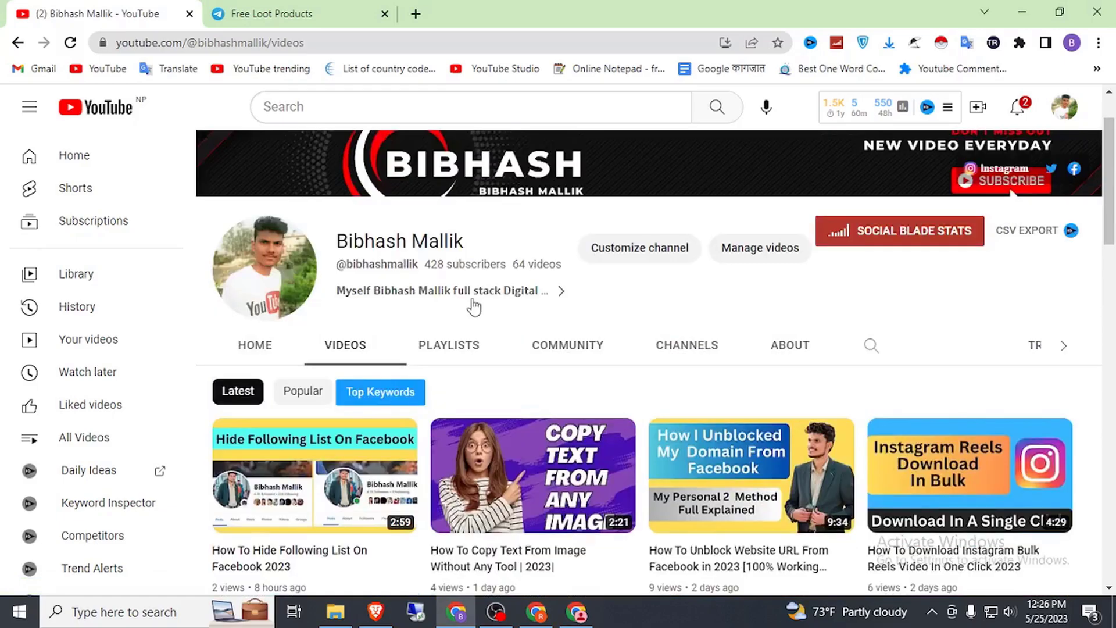
pyautogui.scroll(-3)
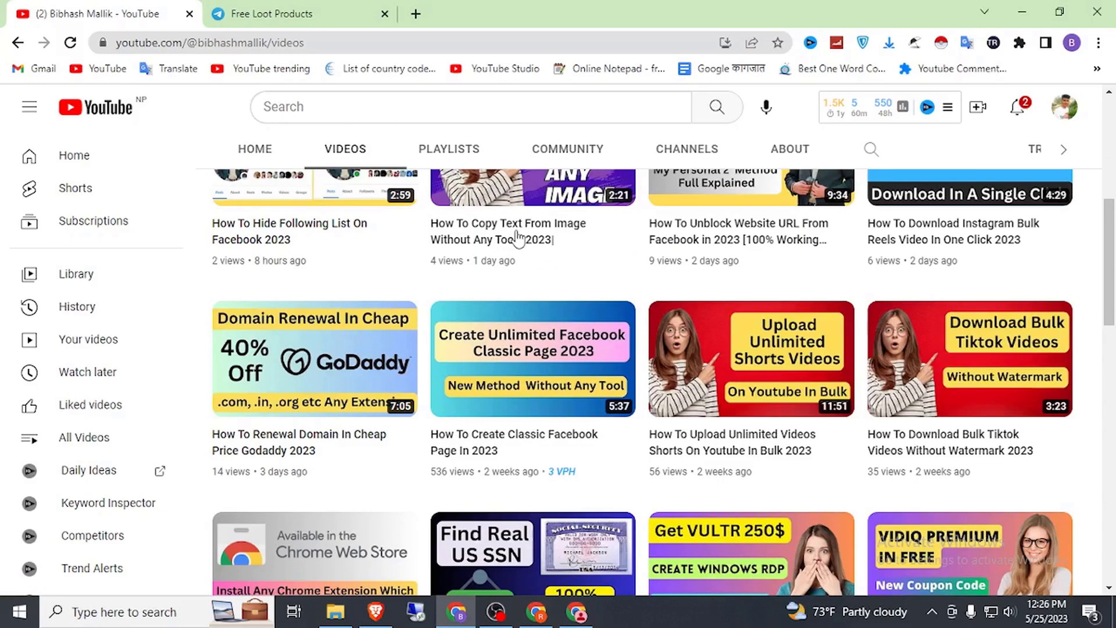
pyautogui.scroll(-3)
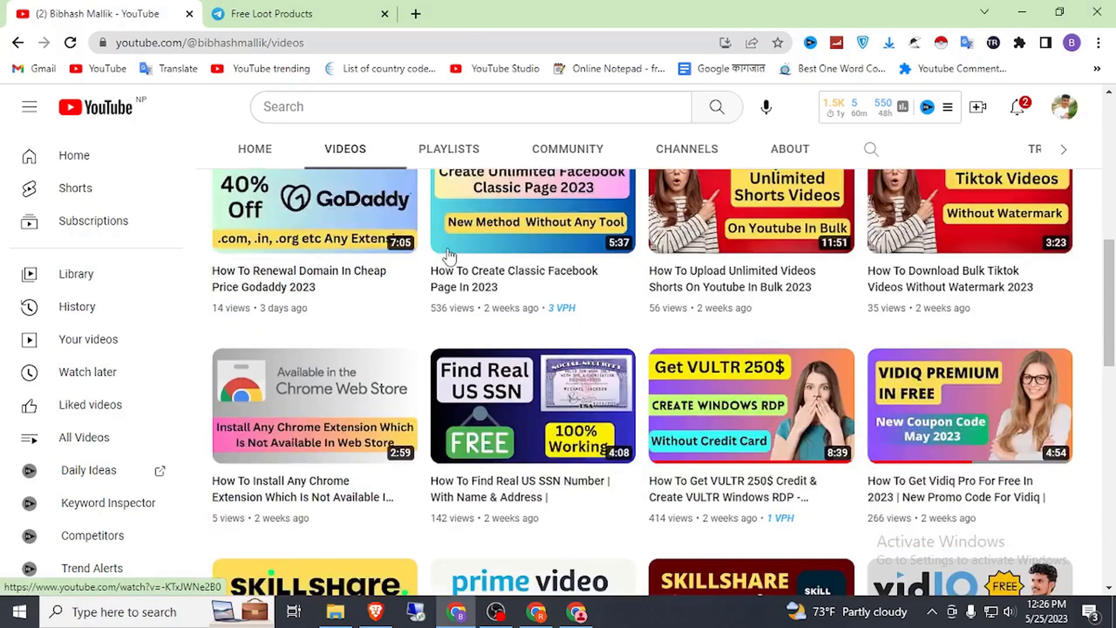
pyautogui.scroll(-3)
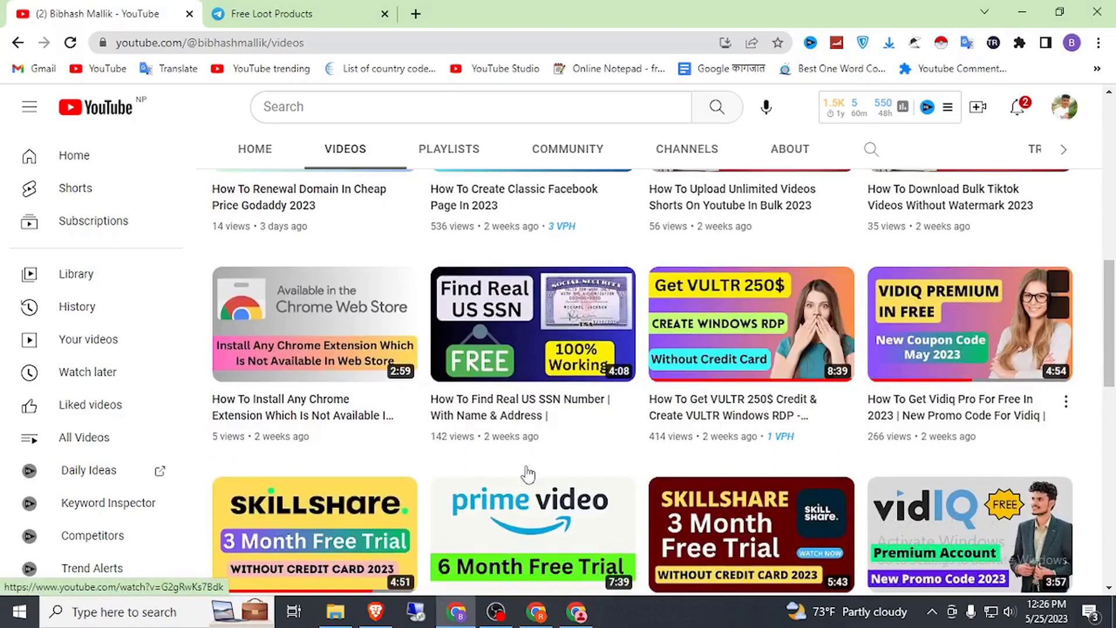
pyautogui.click(573, 14)
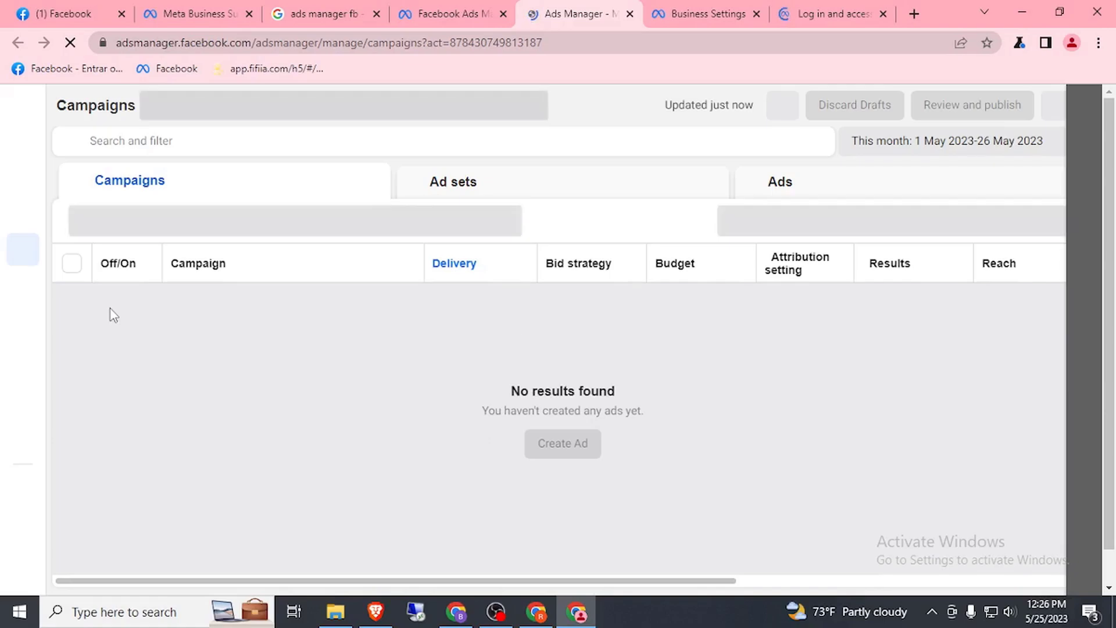
# - Switch from the empty Ads Manager campaigns list to the Meta business tools overview tab
pyautogui.click(826, 14)
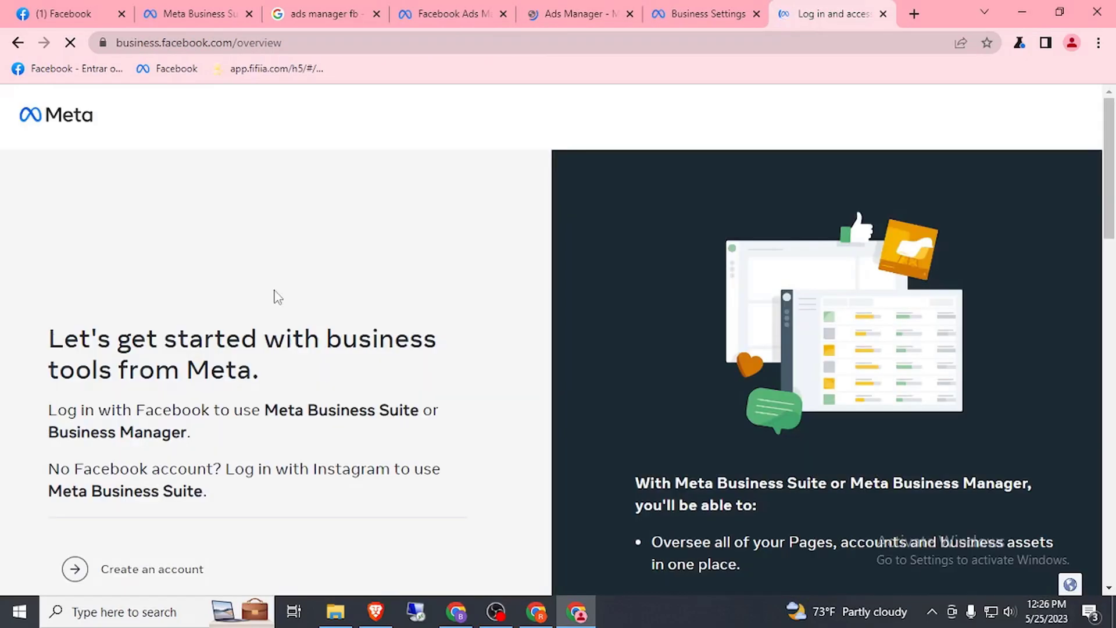
pyautogui.scroll(-3)
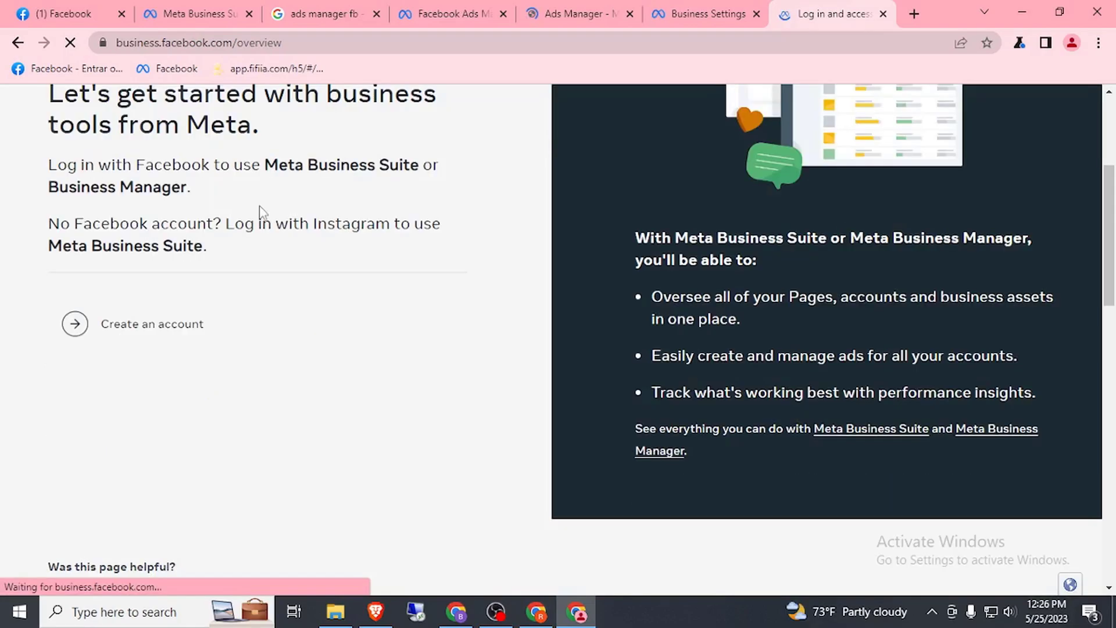